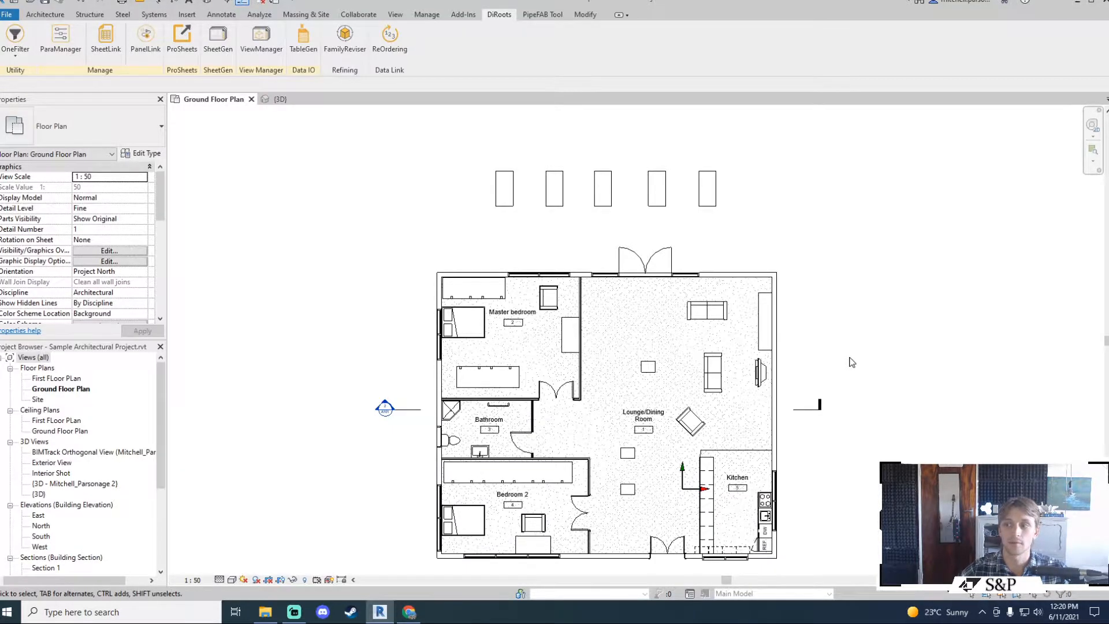
mouse_move(881, 340)
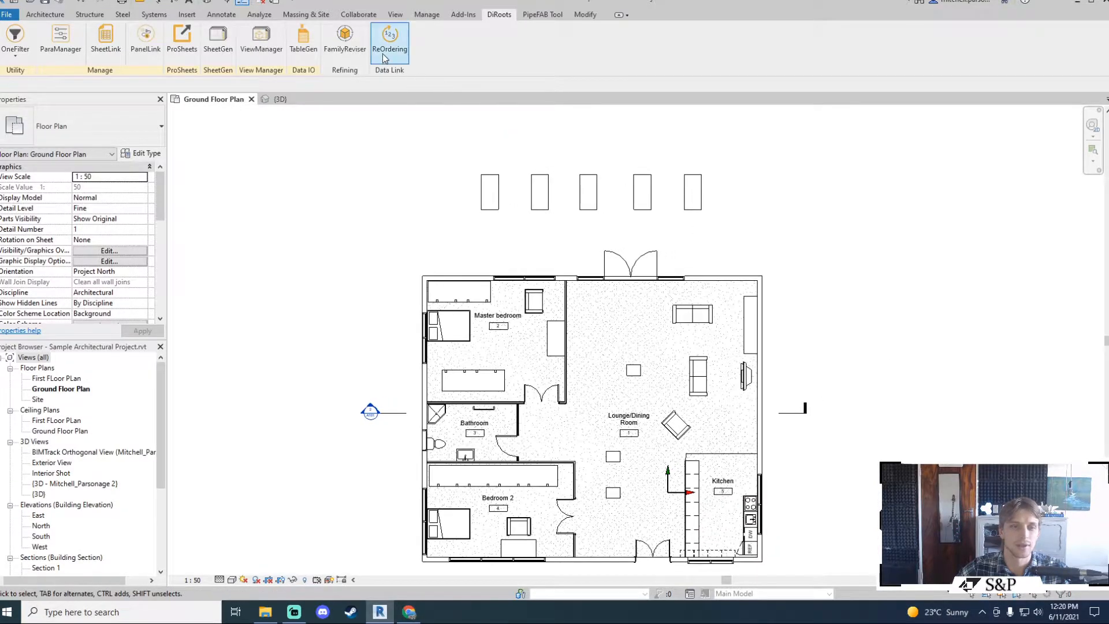
Step: Launch DiRoots ReOrdering and try the Whole Model and Active View scope options
click(389, 40)
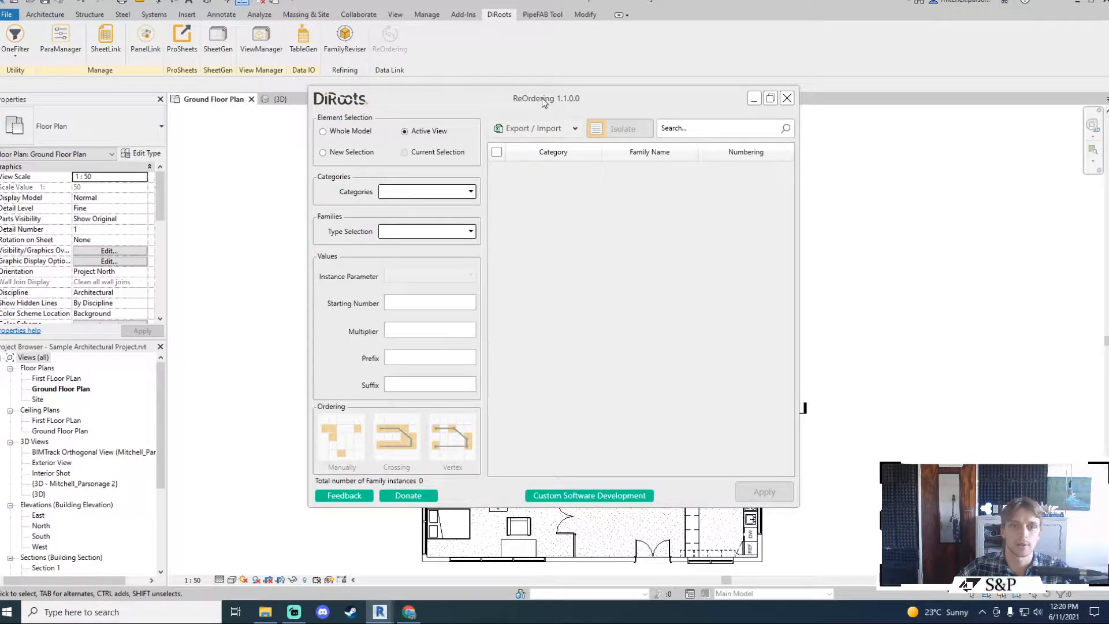
drag(544, 98, 587, 91)
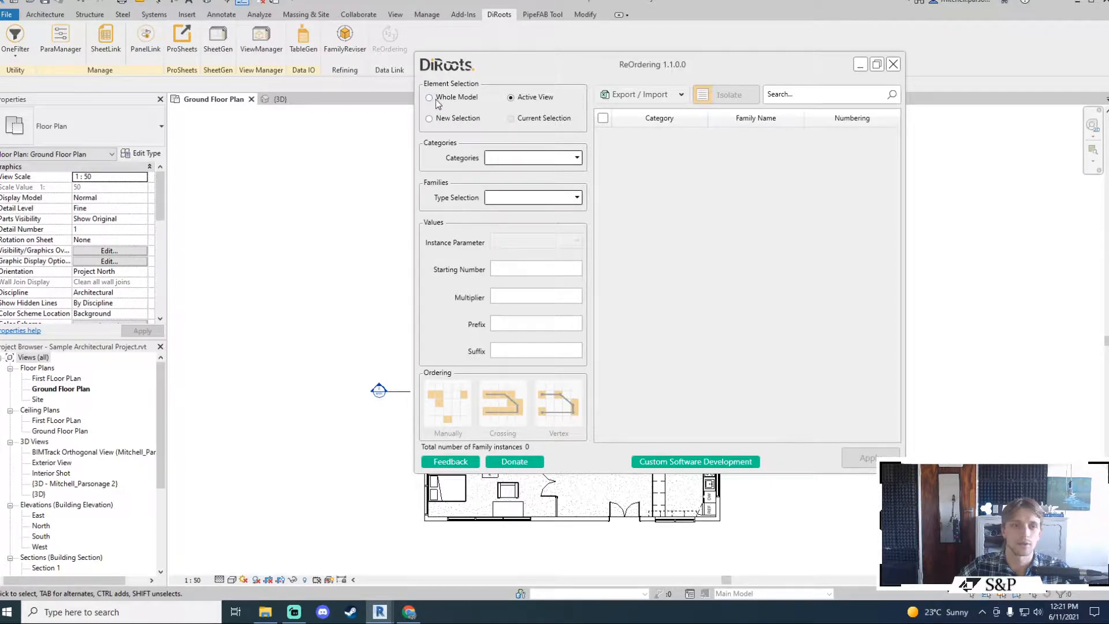
click(428, 97)
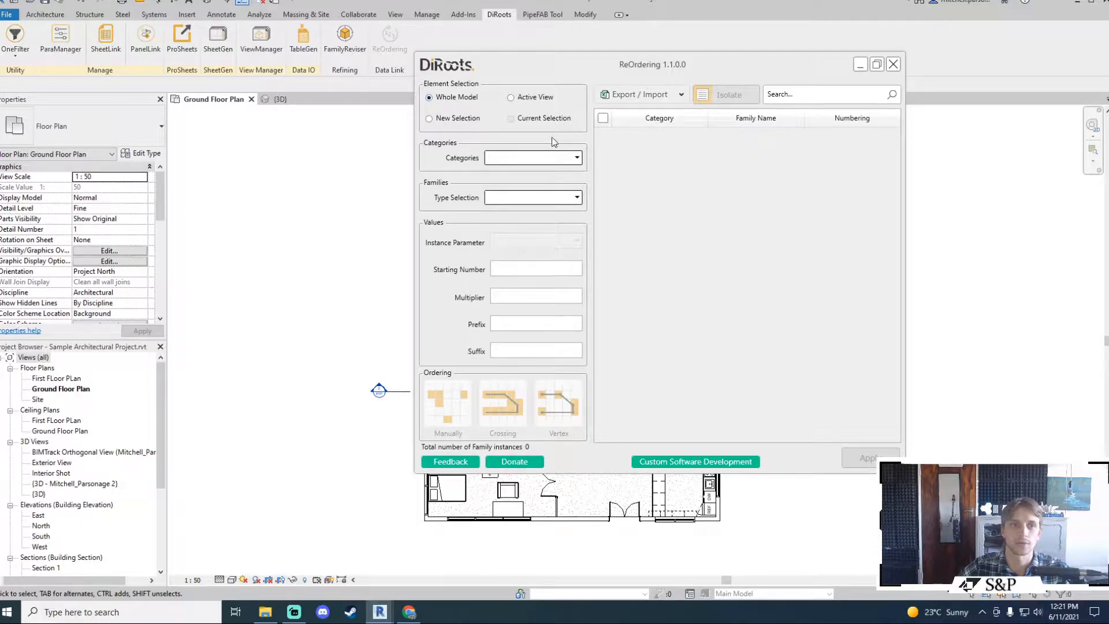
click(576, 157)
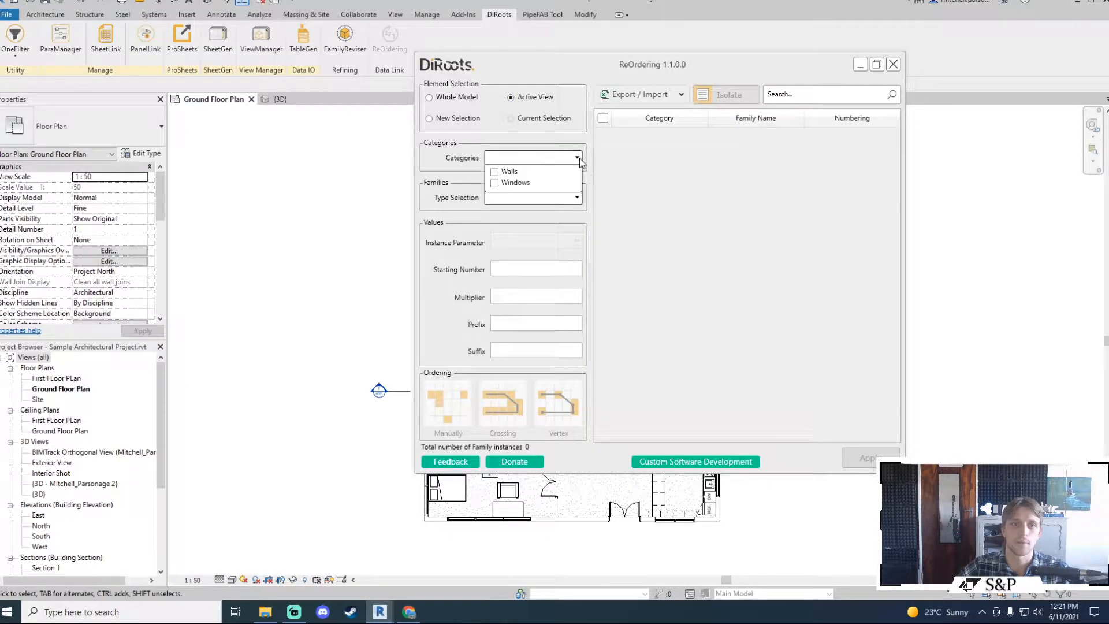
click(578, 159)
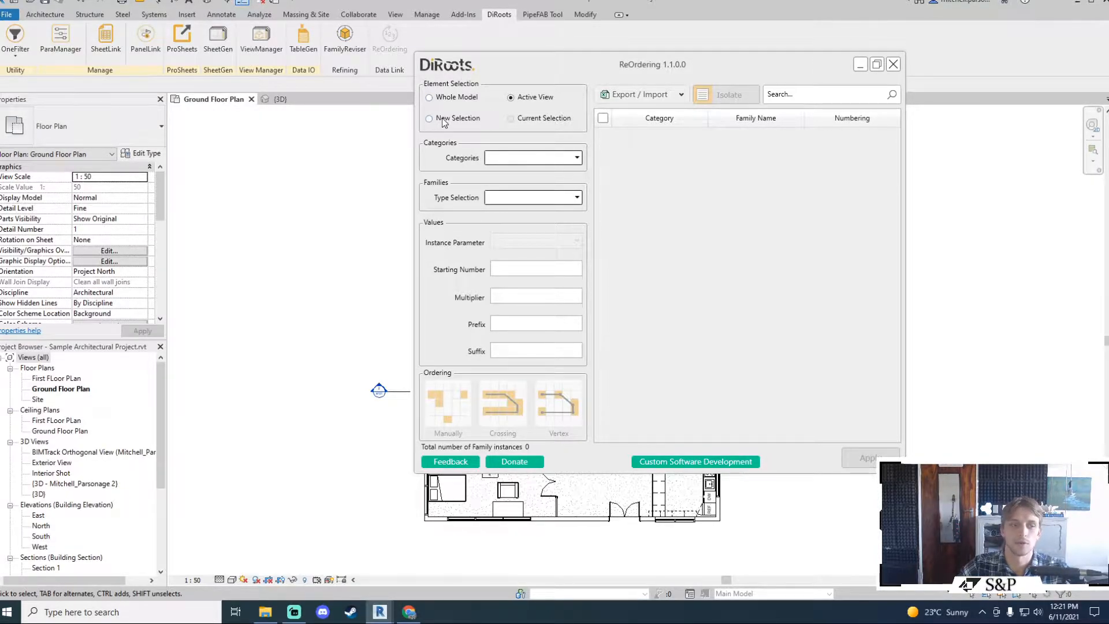
Step: Toggle the scope again and use New Selection so the five M_Desk desks are listed
click(429, 97)
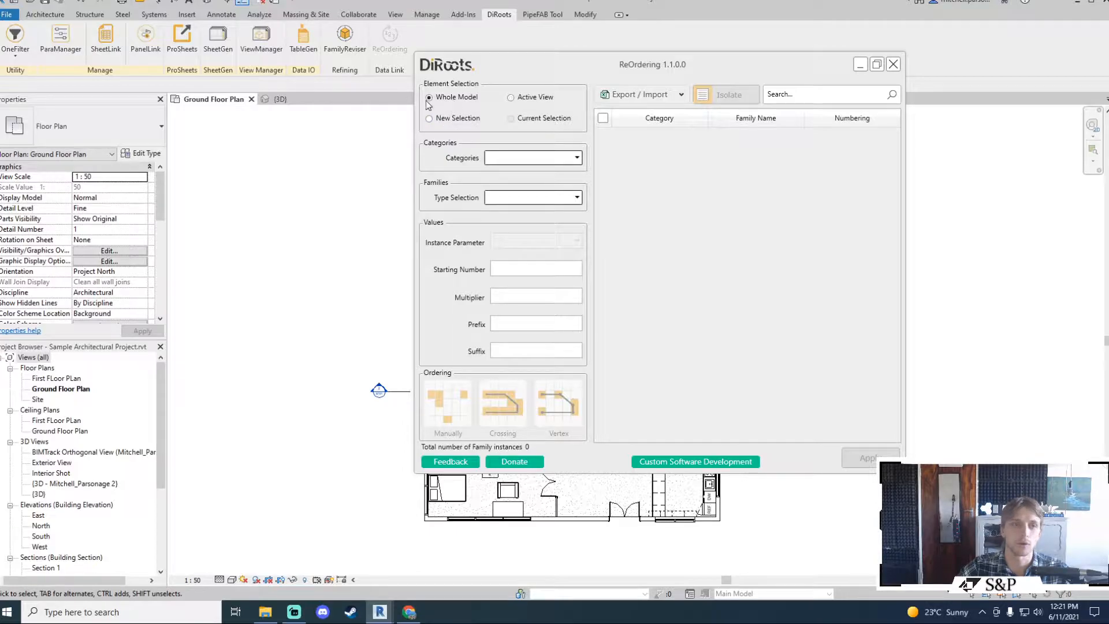
mouse_move(454, 107)
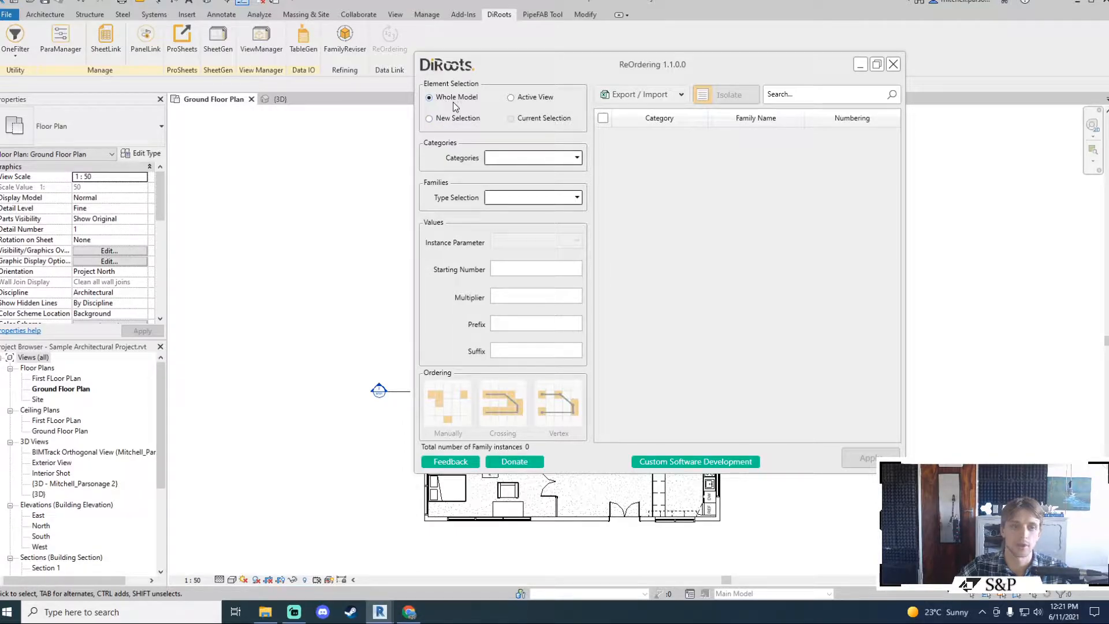
mouse_move(527, 99)
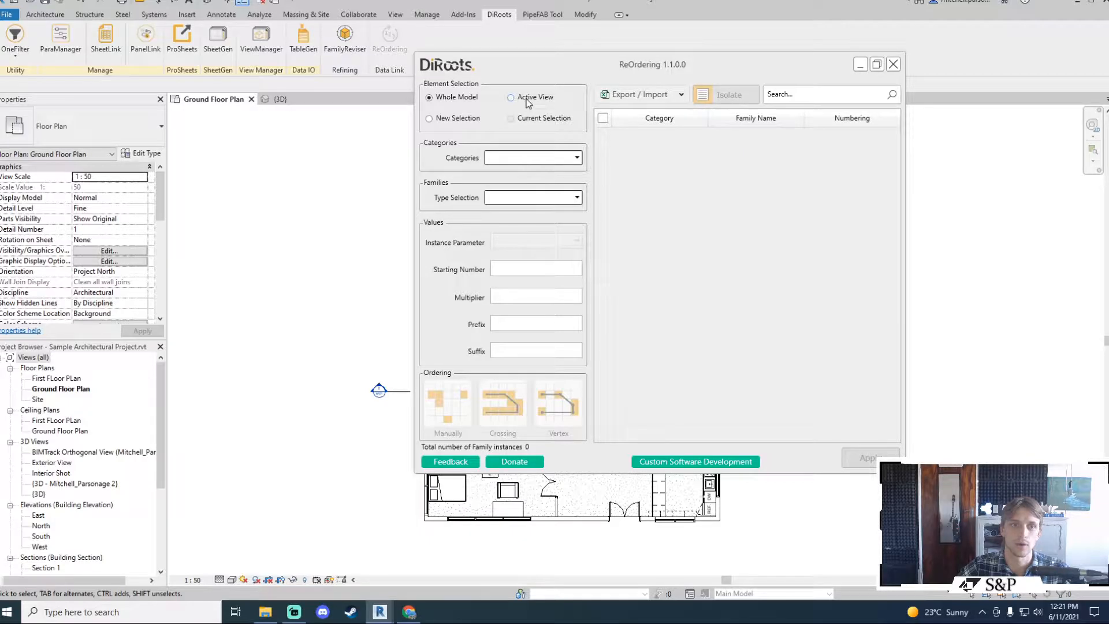
click(510, 97)
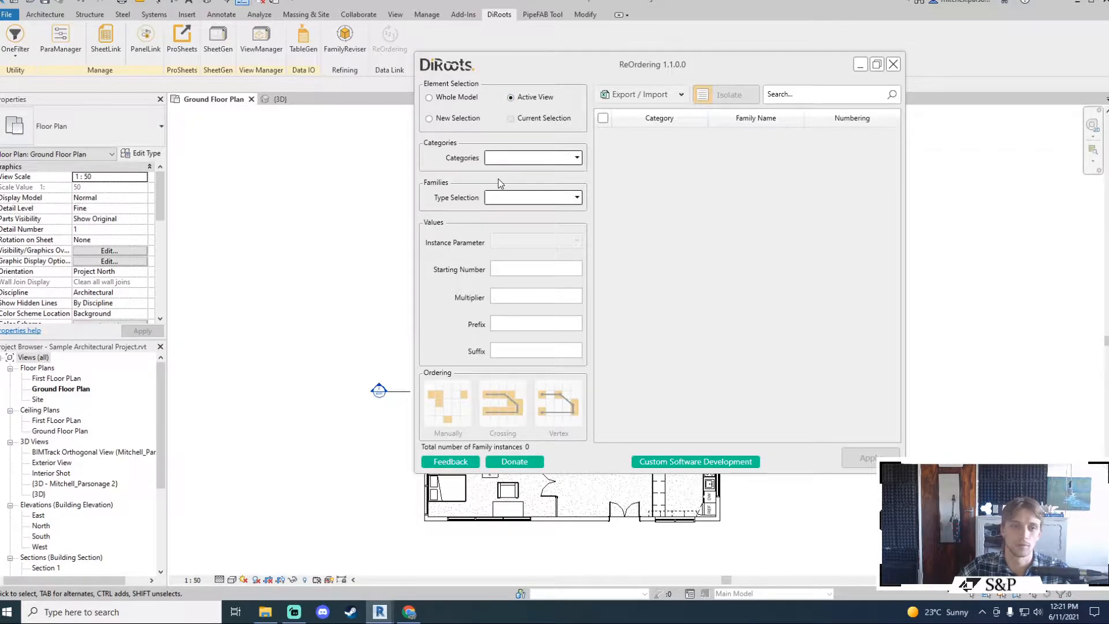
mouse_move(446, 120)
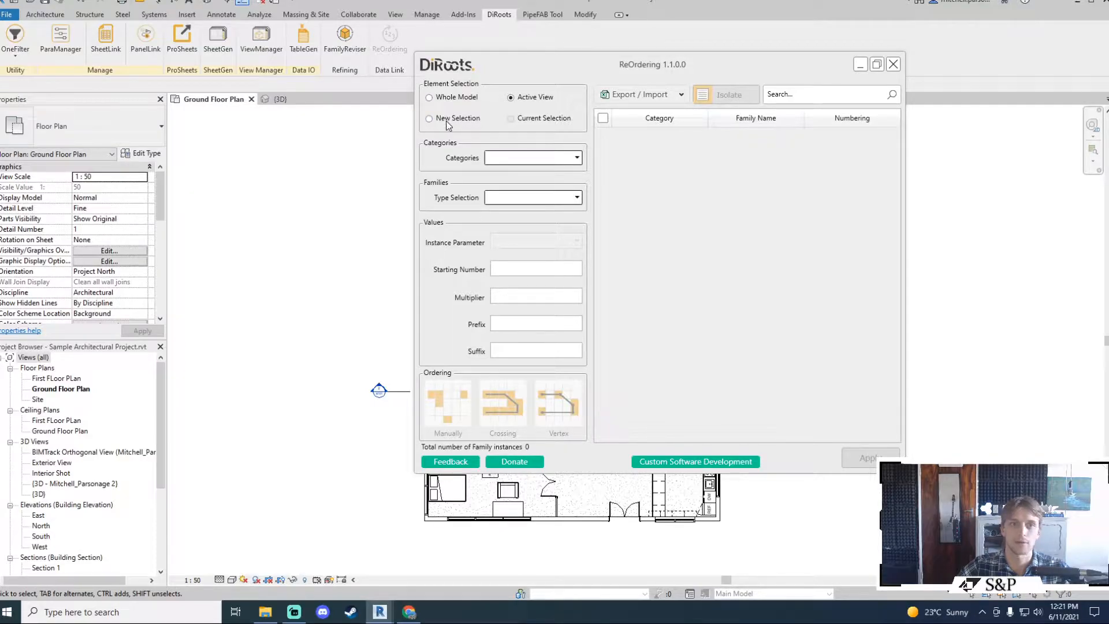
click(429, 118)
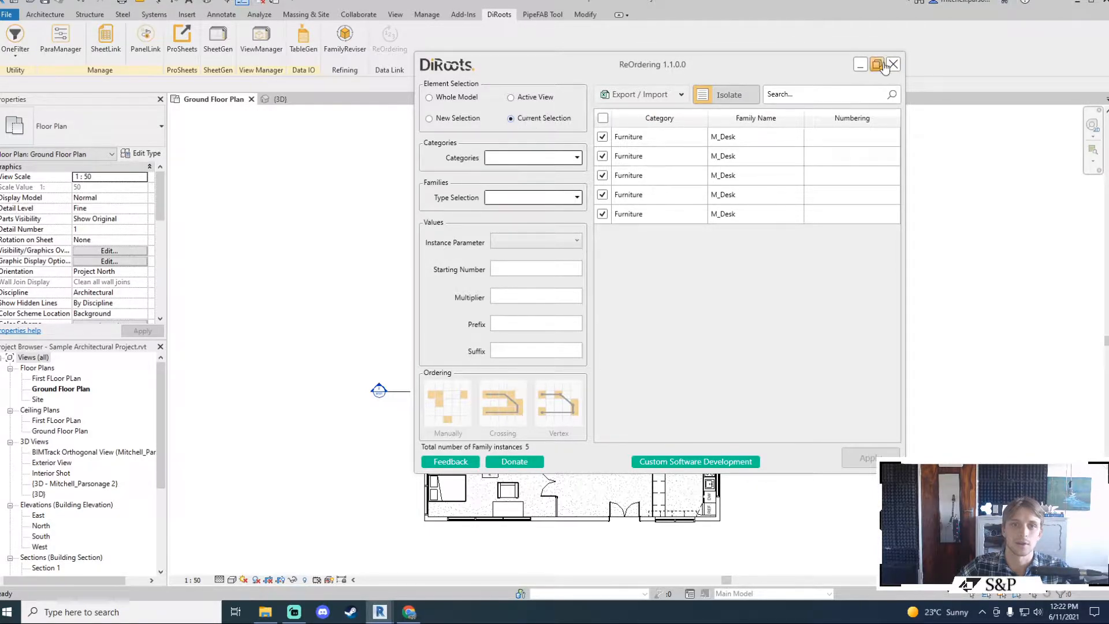
Step: Minimize ReOrdering to see the five selected desks, then bring the DiRoots tools back
click(877, 65)
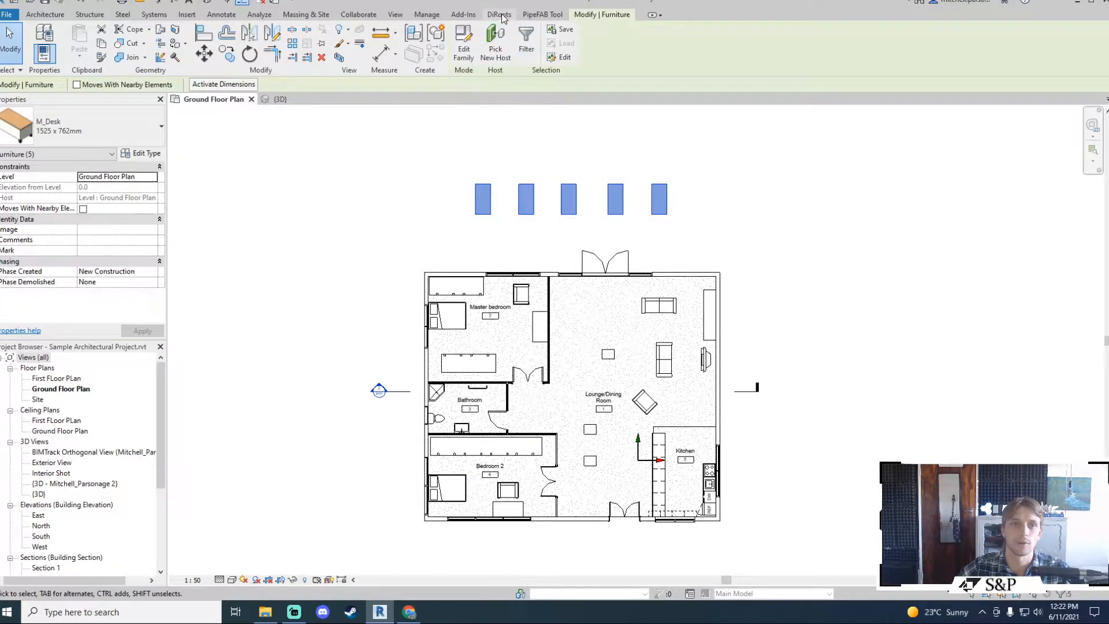
click(499, 13)
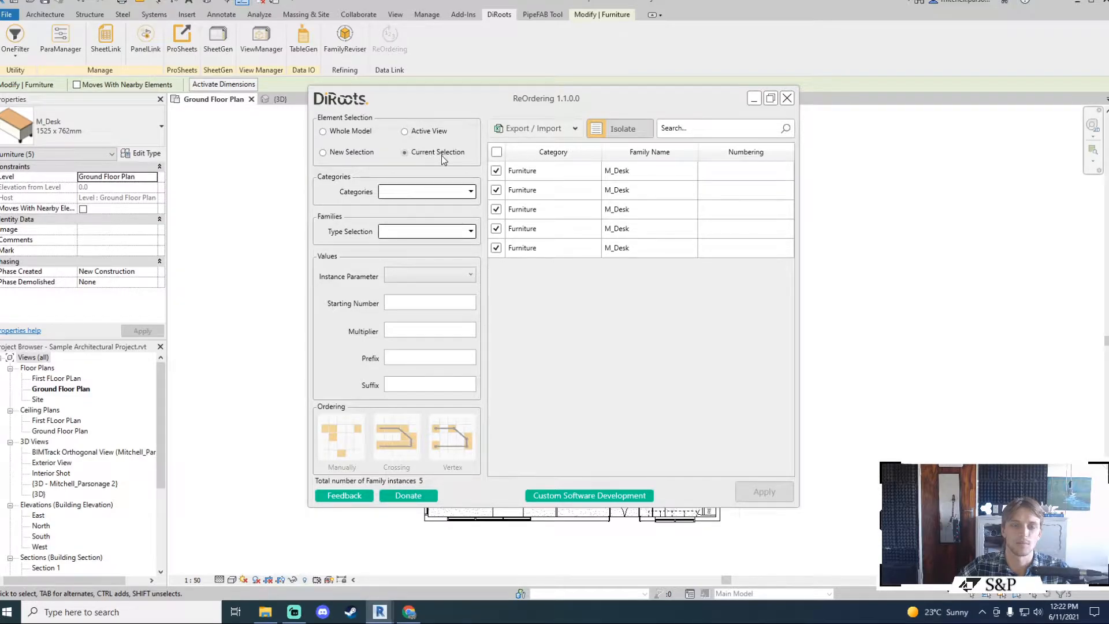
mouse_move(508, 177)
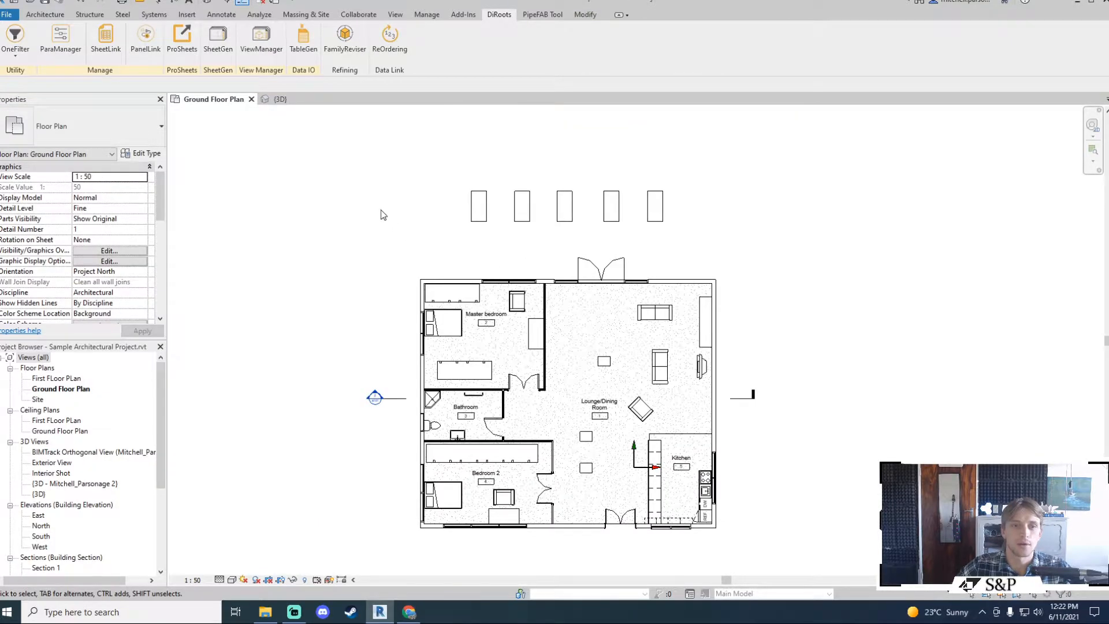
mouse_move(496, 206)
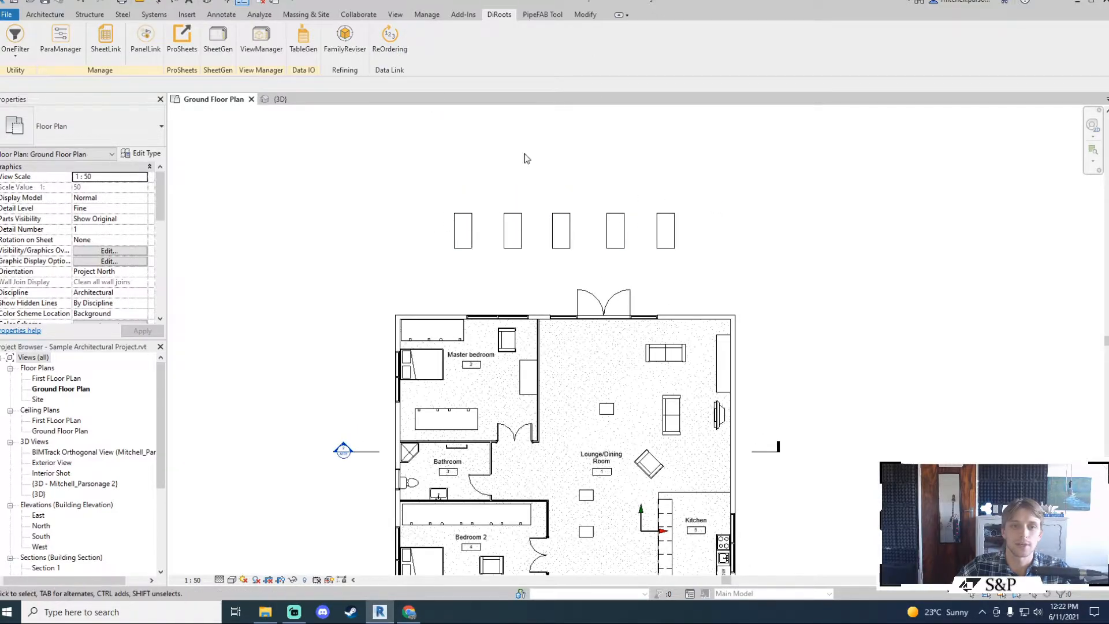
Step: Reopen ReOrdering with Furniture type M_Desk and Instance Parameter Mark
click(389, 37)
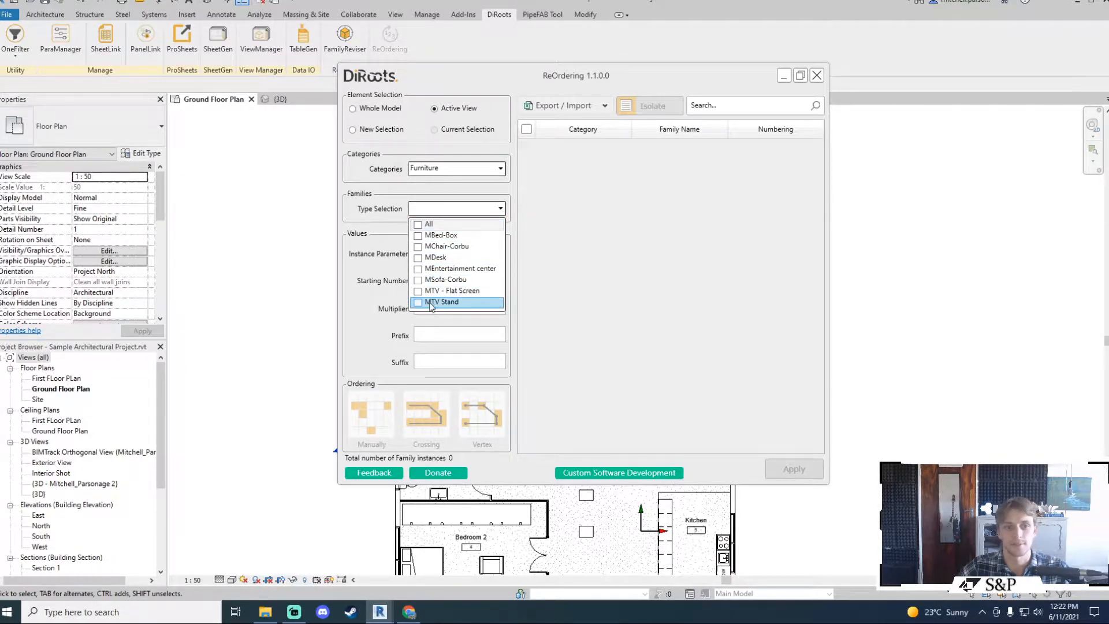
mouse_move(427, 222)
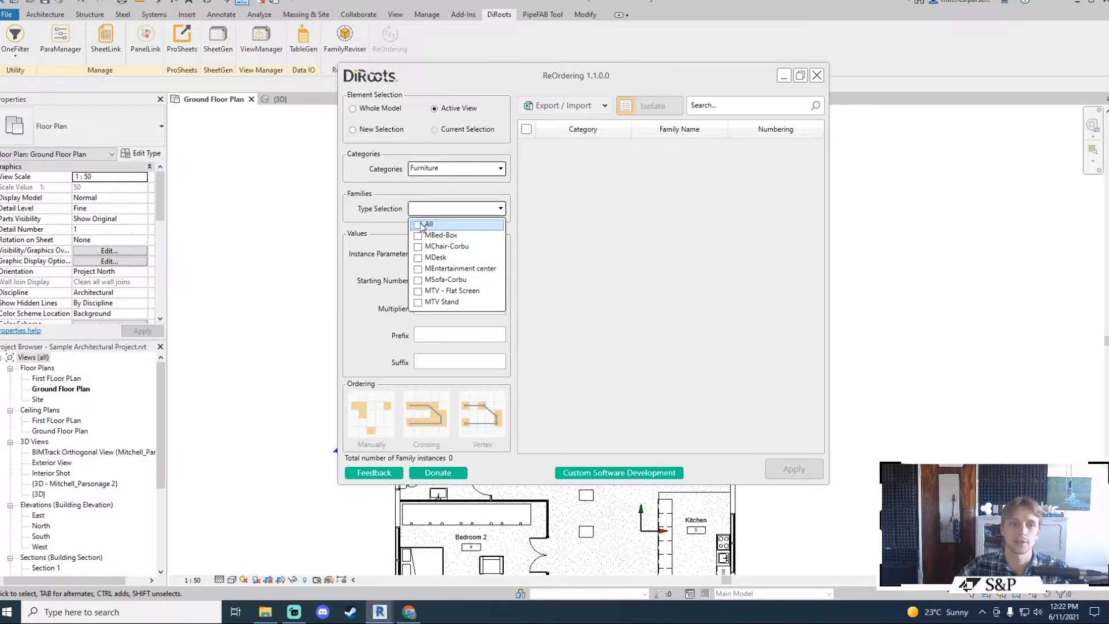
click(437, 257)
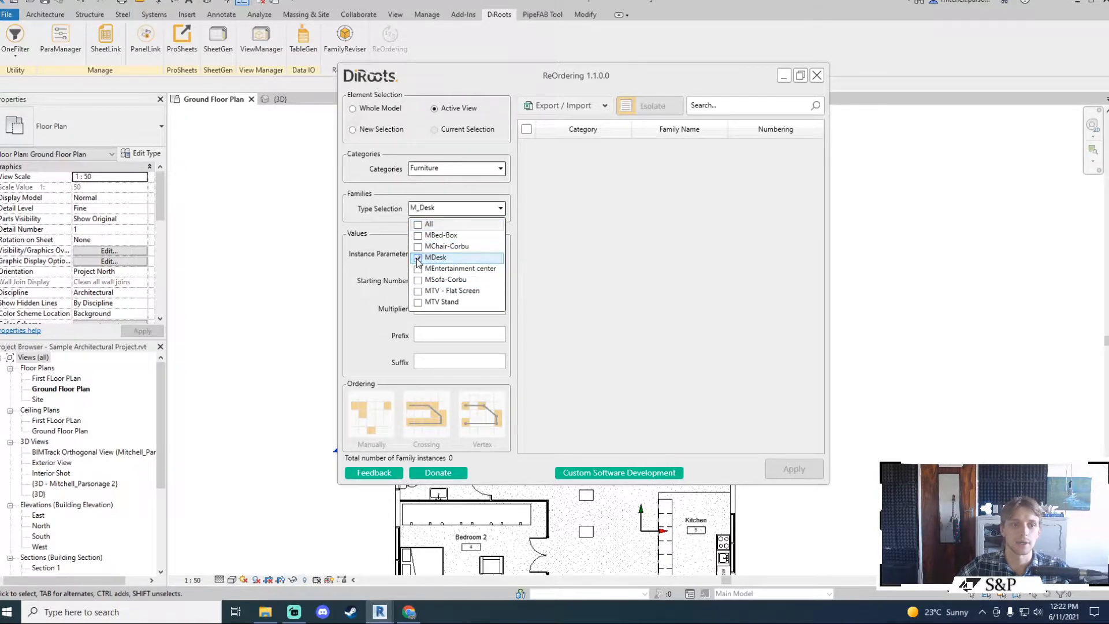
click(419, 256)
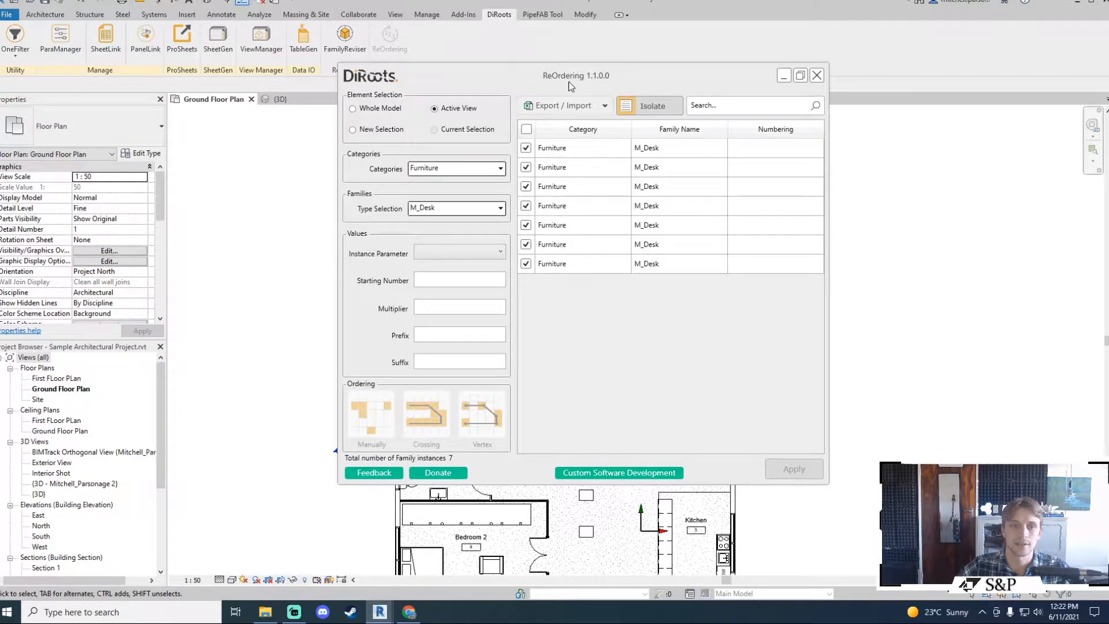
click(784, 75)
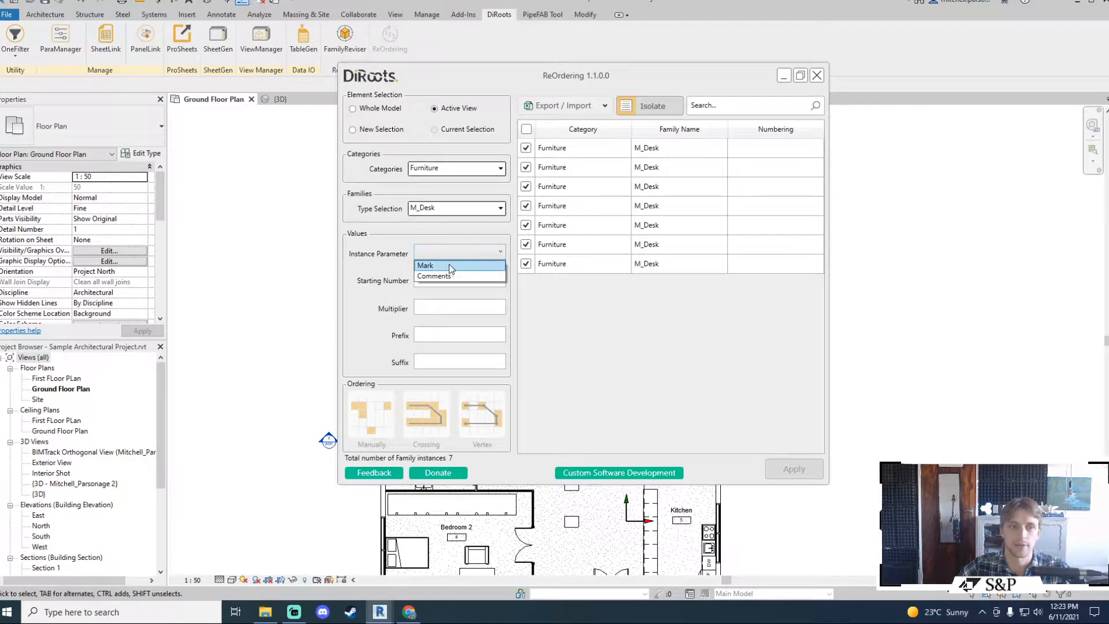
click(425, 264)
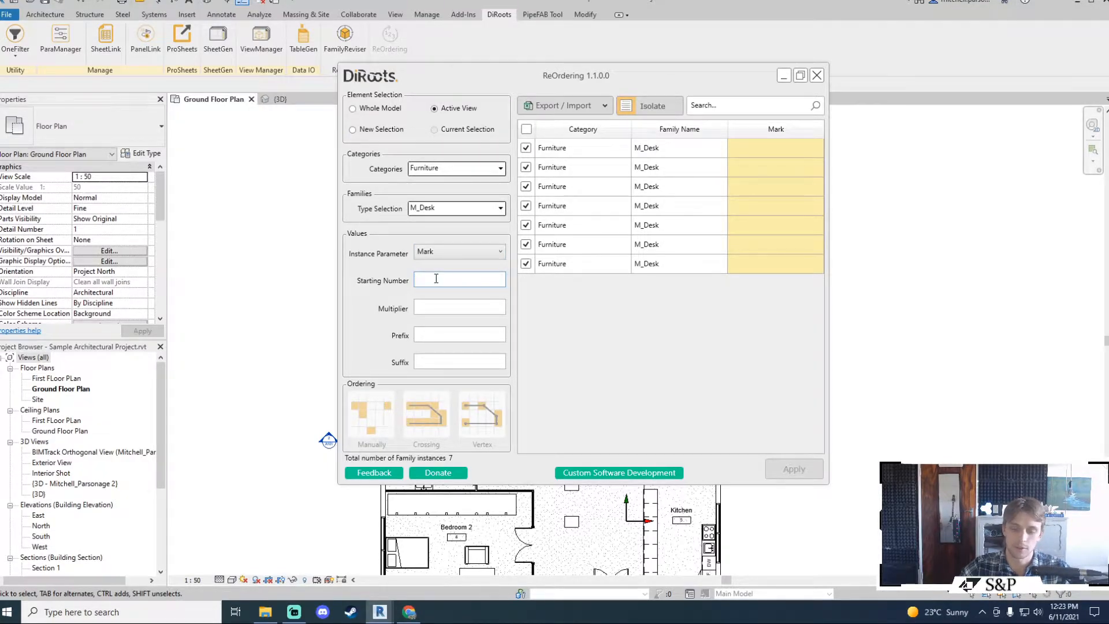
Step: Apply Starting Number 001, Multiplier 1 and Prefix 'FUR -' so the desks get FUR - 001 to 007
text(001)
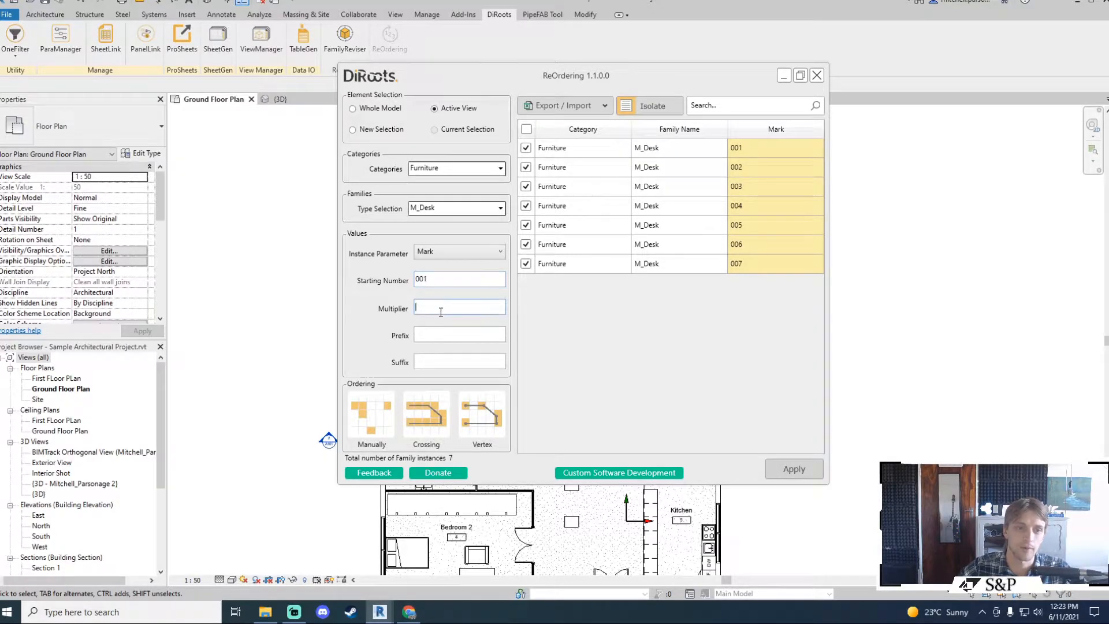
text(1)
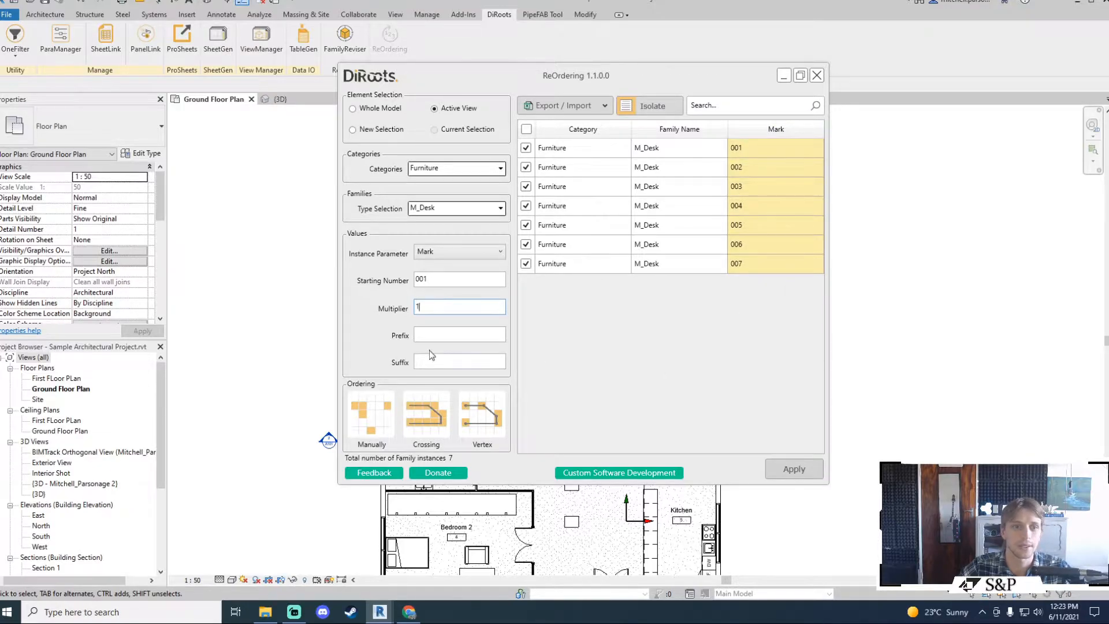
click(458, 336)
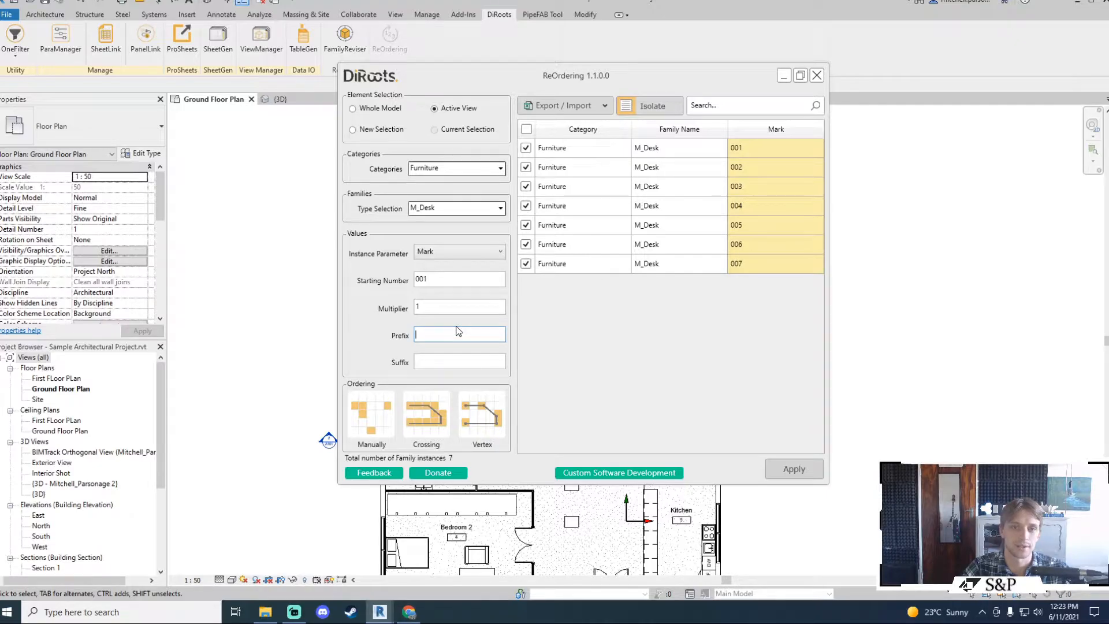
text(FUR -)
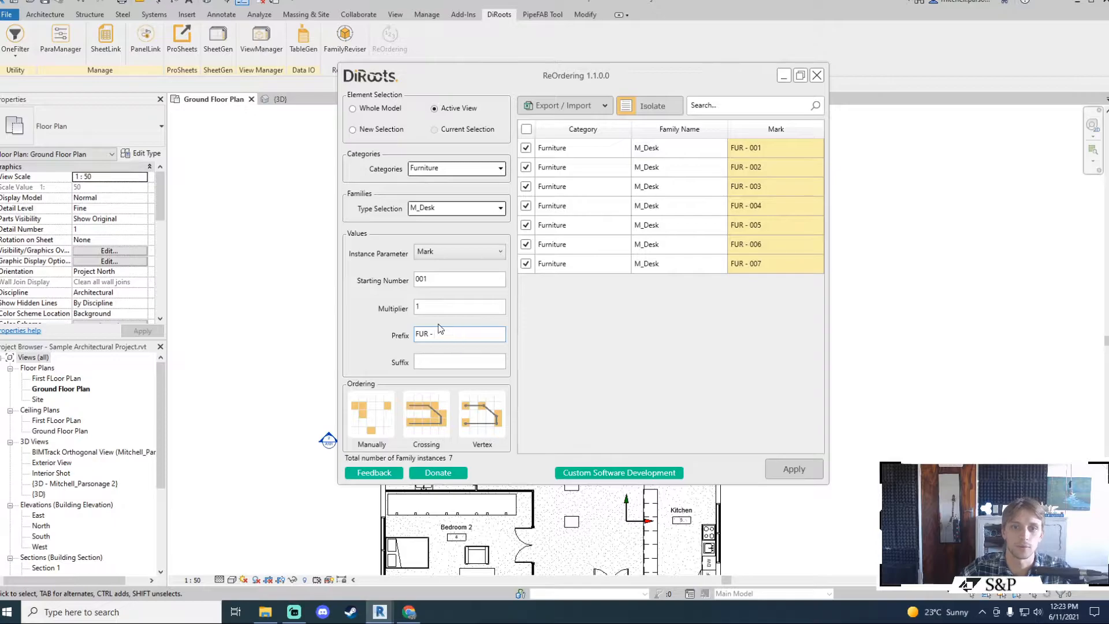
click(792, 469)
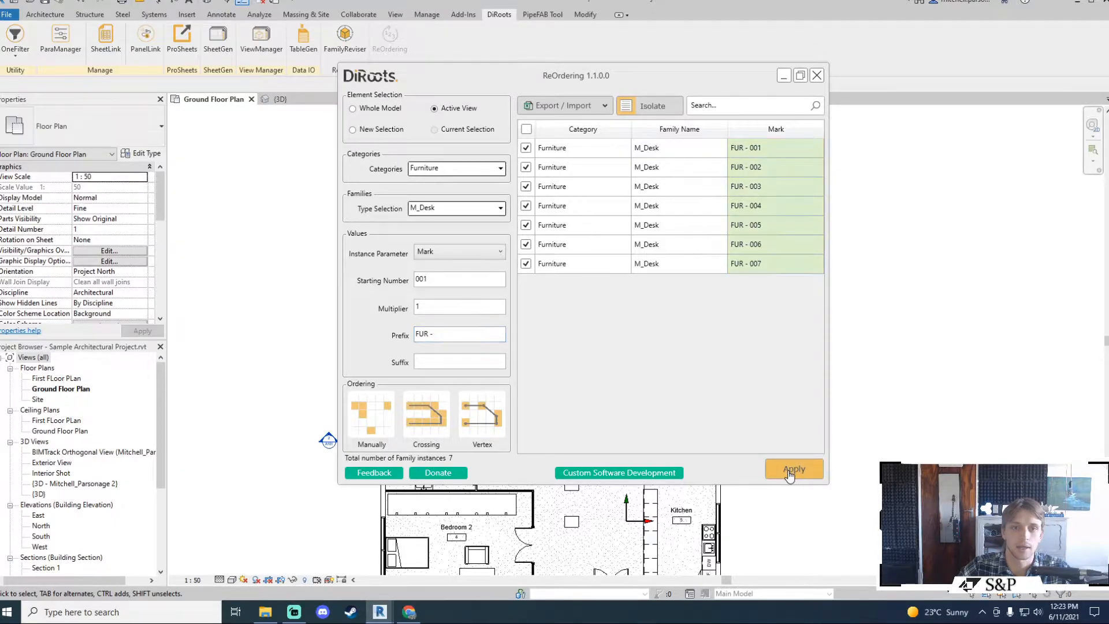
click(794, 473)
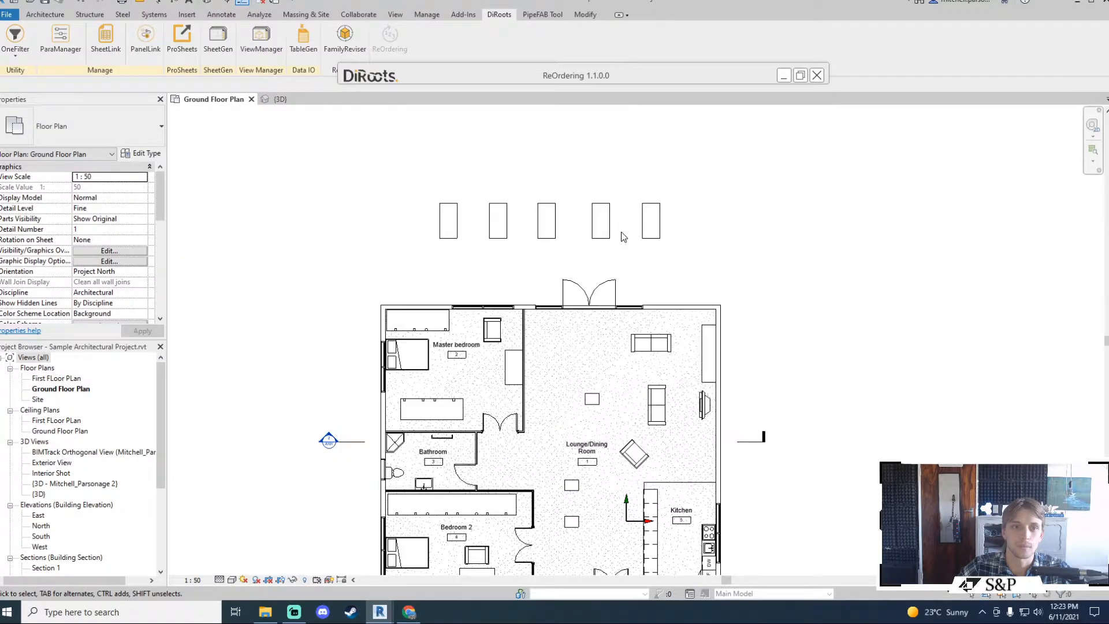
Step: Select individual desks to read their Marks (FUR - 003, FUR - 001) in Properties, then deselect
click(448, 220)
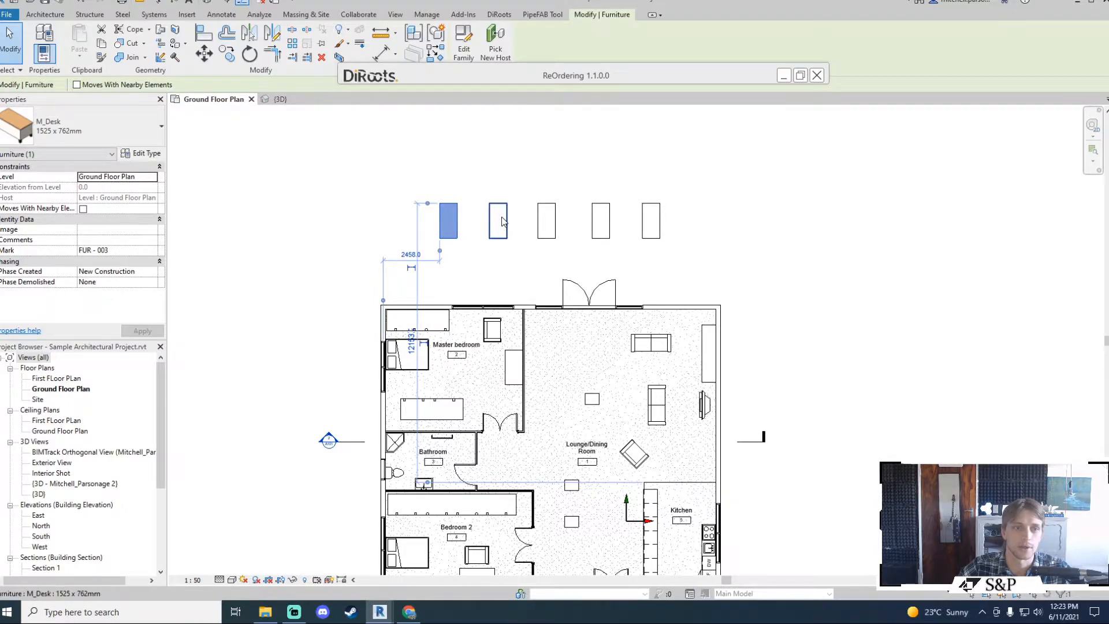
click(599, 220)
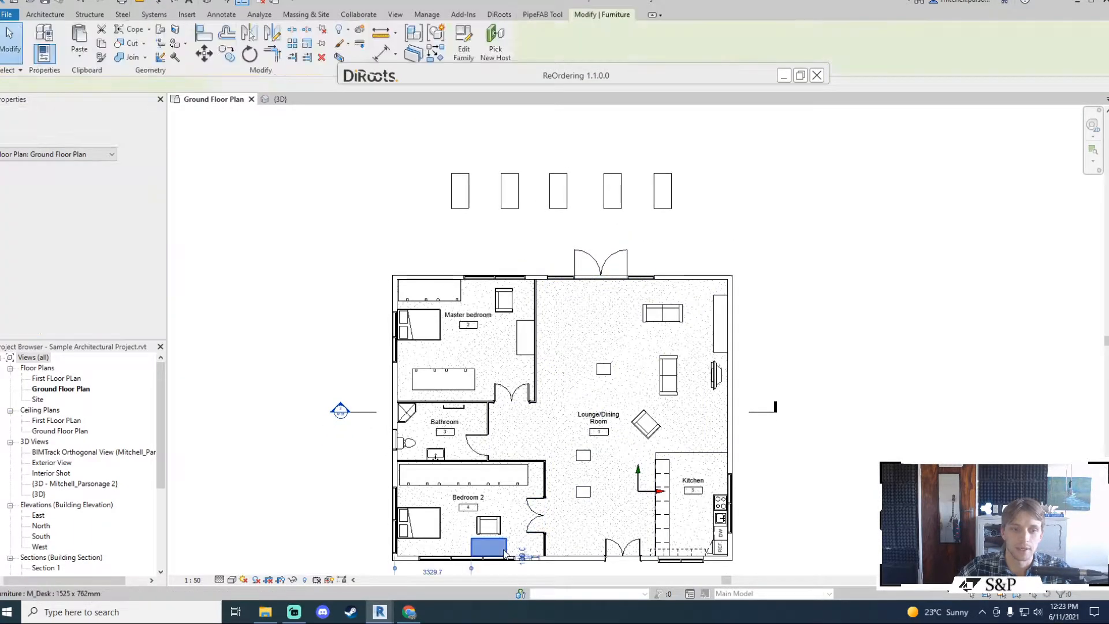
click(524, 339)
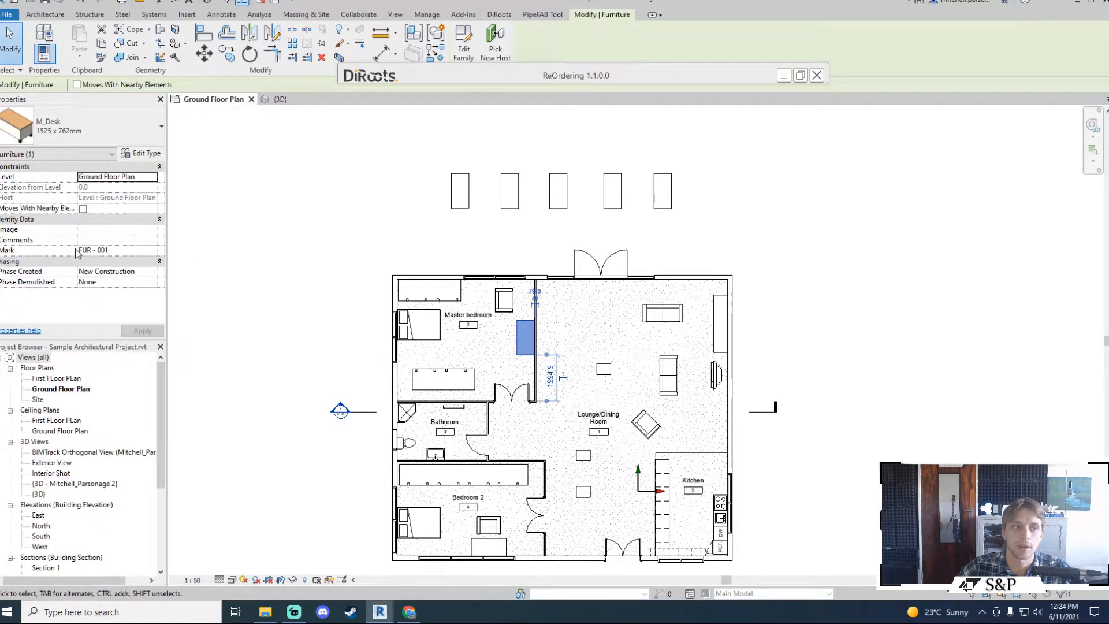
mouse_move(485, 388)
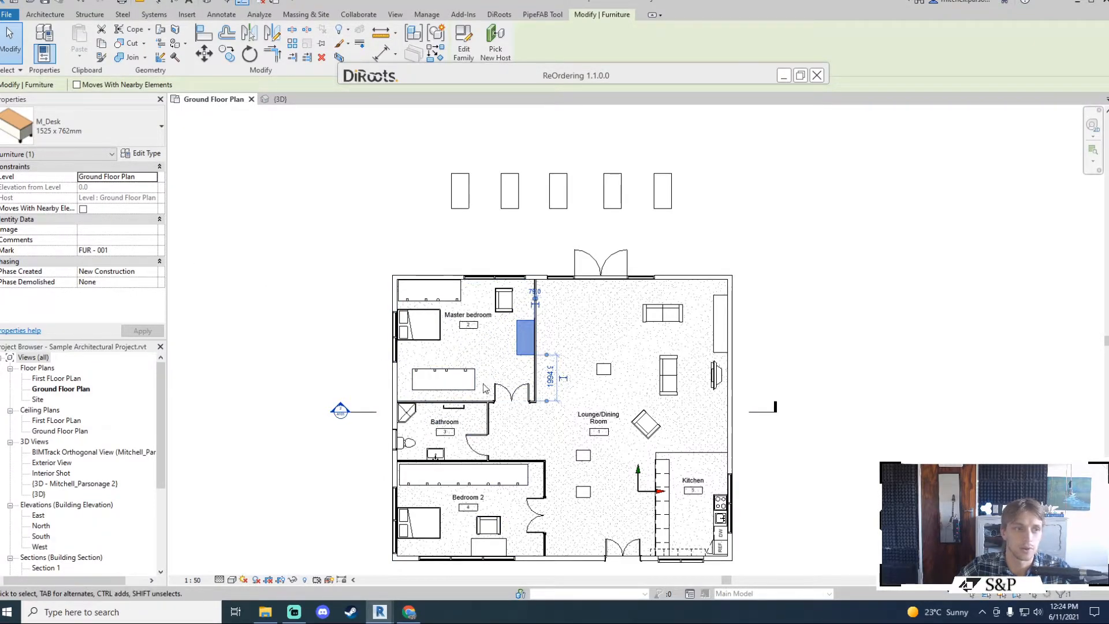
click(525, 339)
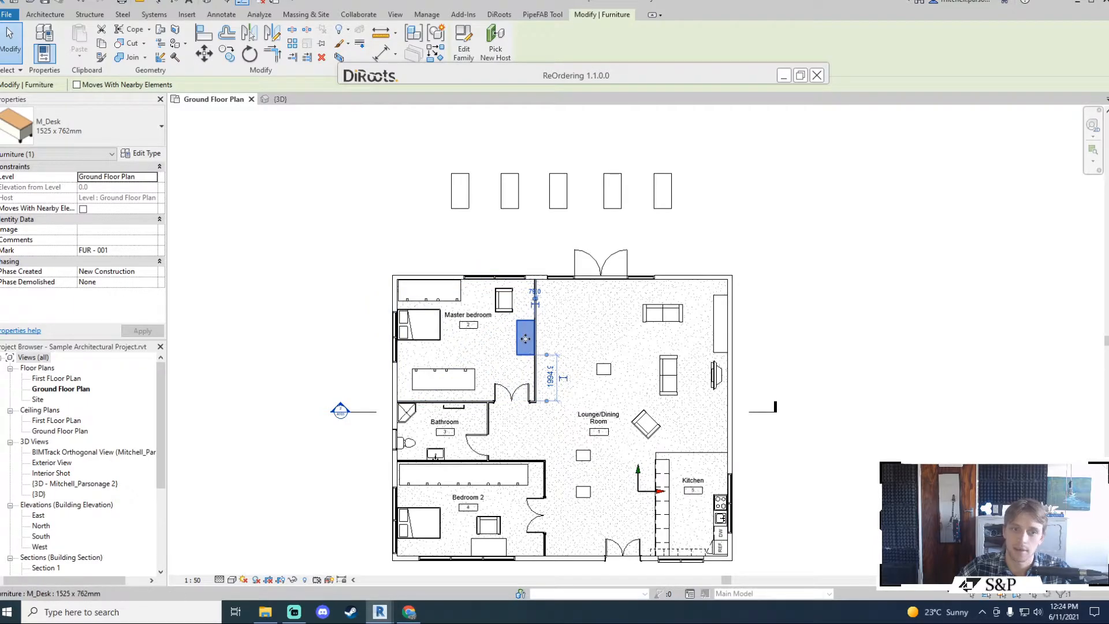
click(459, 191)
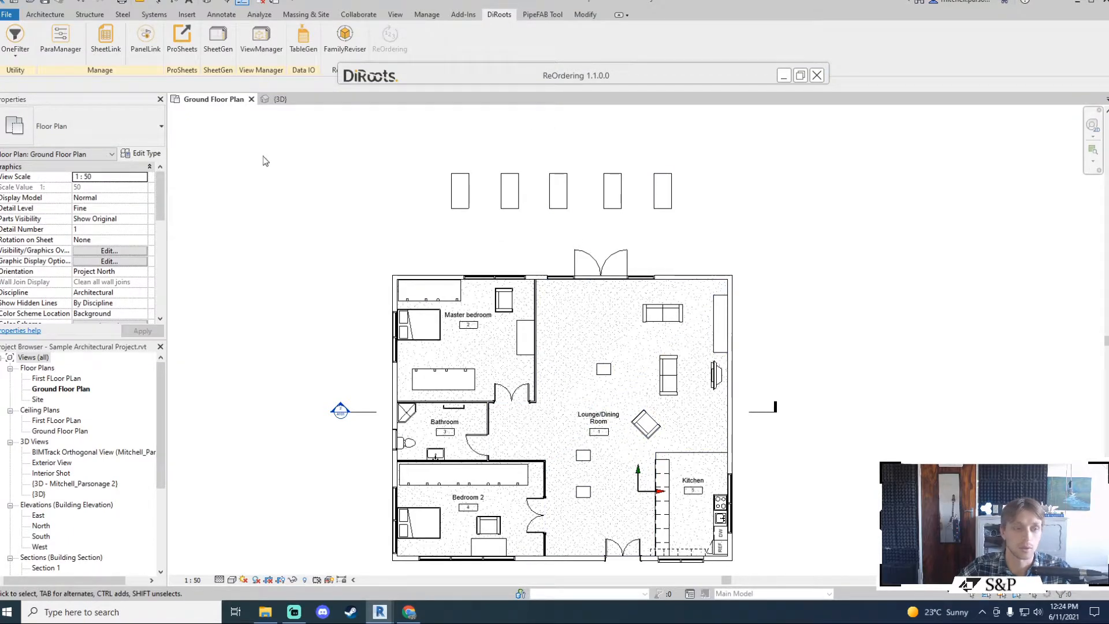
mouse_move(597, 80)
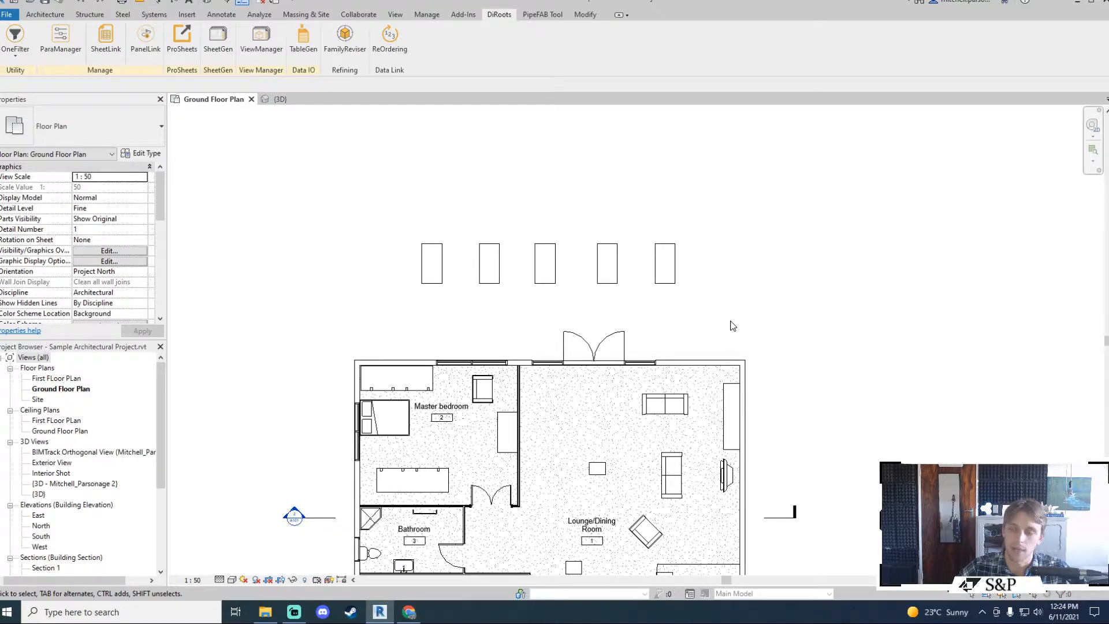
mouse_move(396, 275)
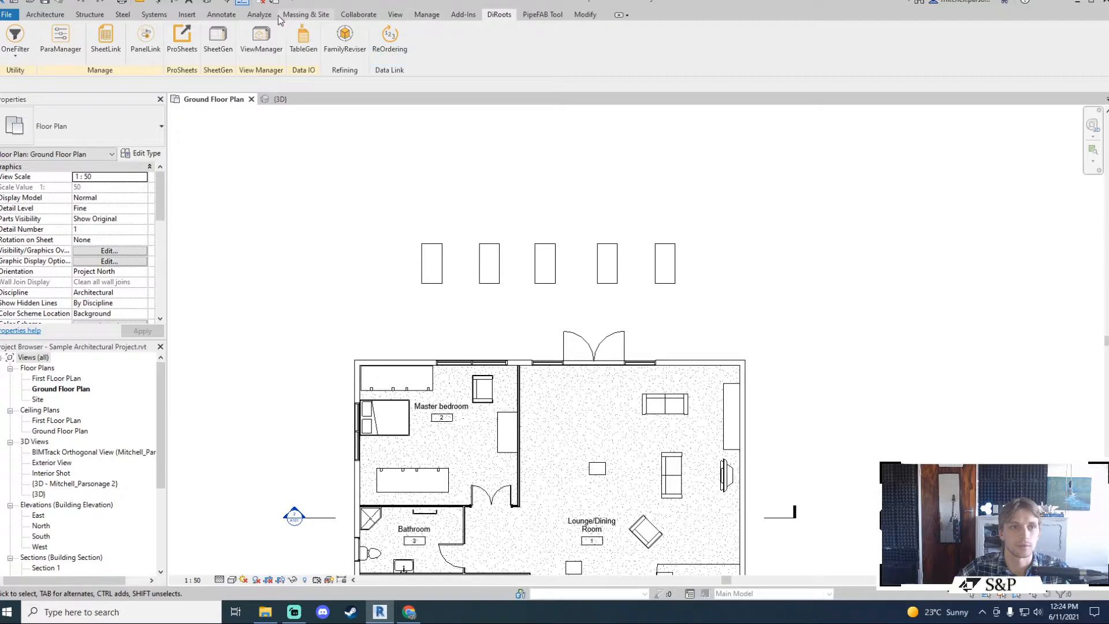
Step: Draw a horizontal detail line through the row of five desks above the house
click(221, 14)
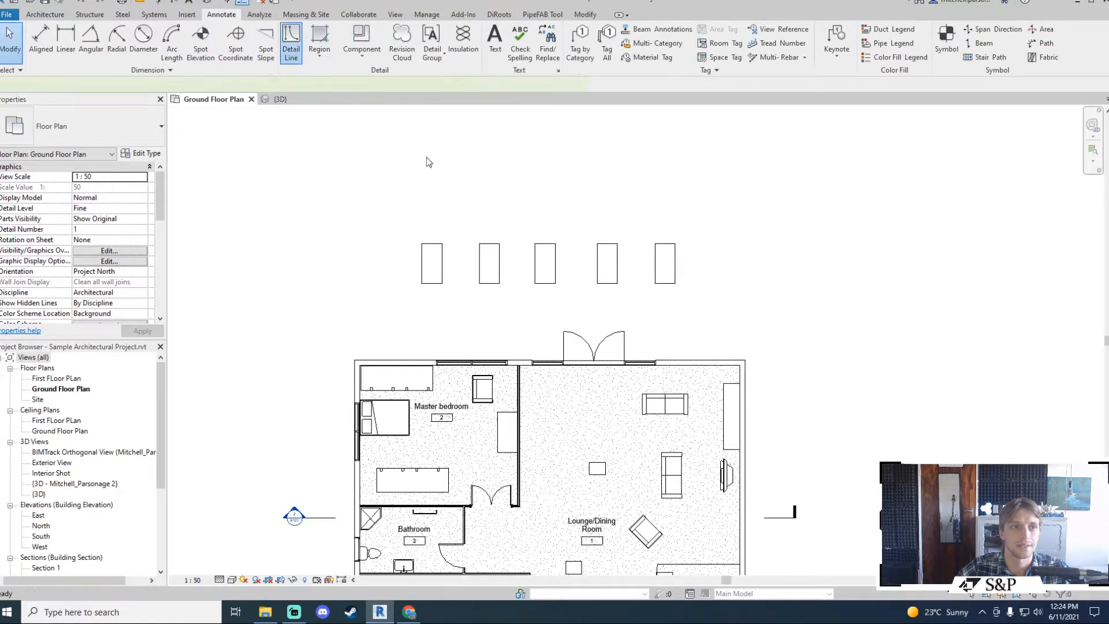
click(291, 43)
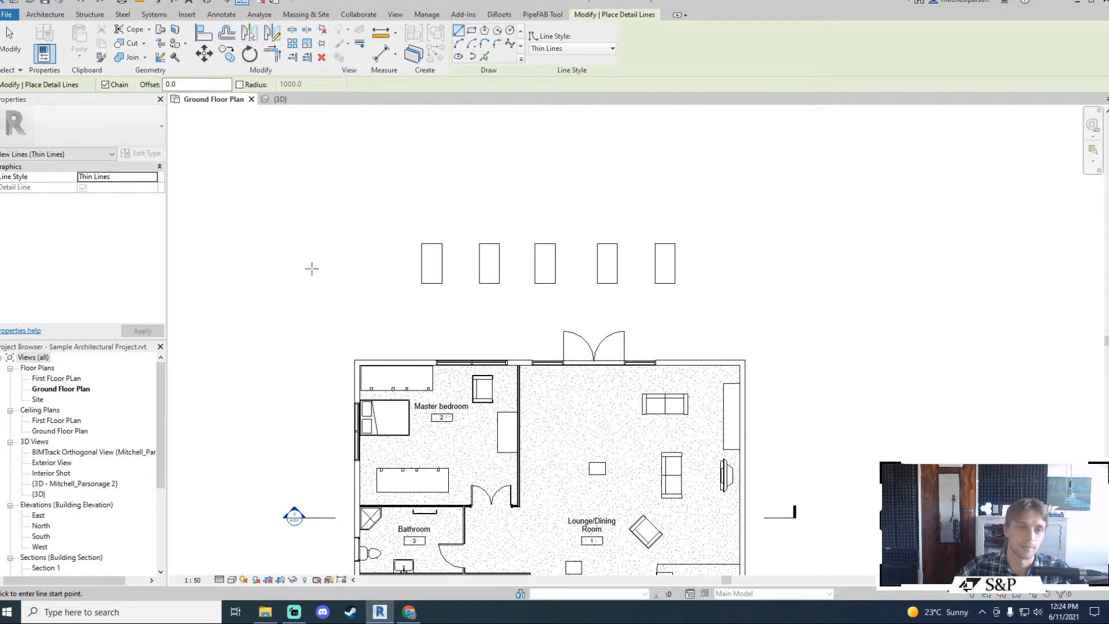
mouse_move(411, 210)
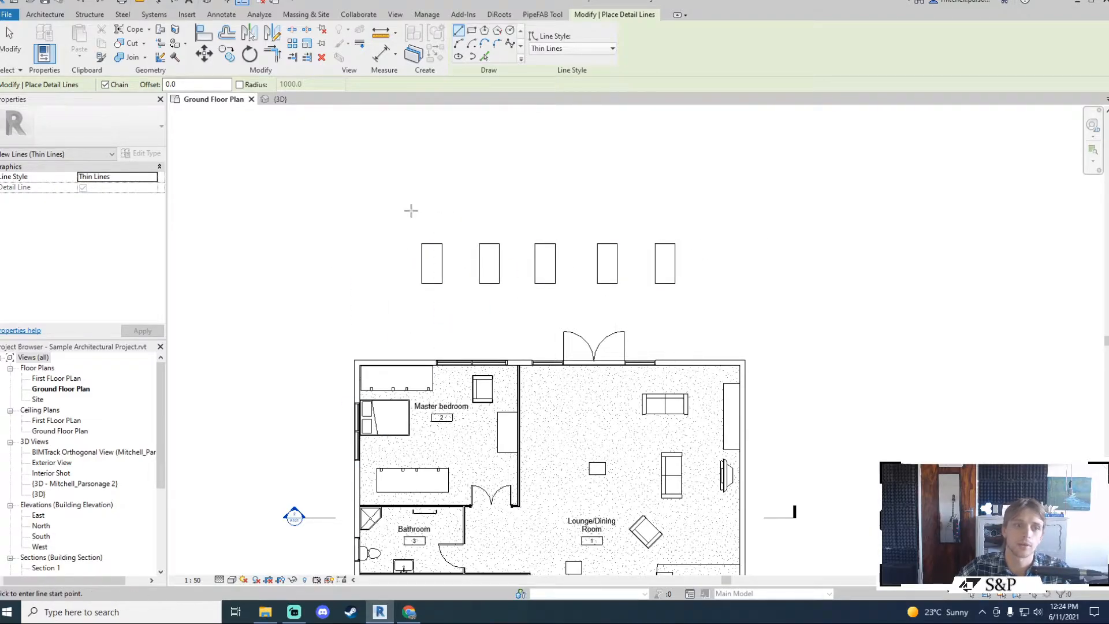
mouse_move(392, 287)
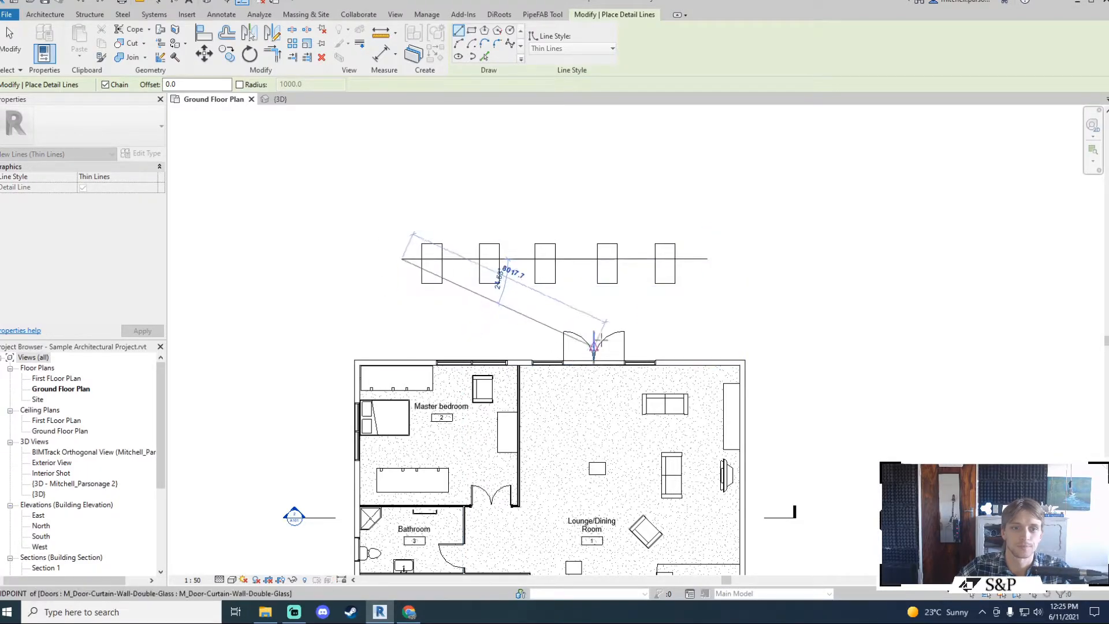
click(498, 13)
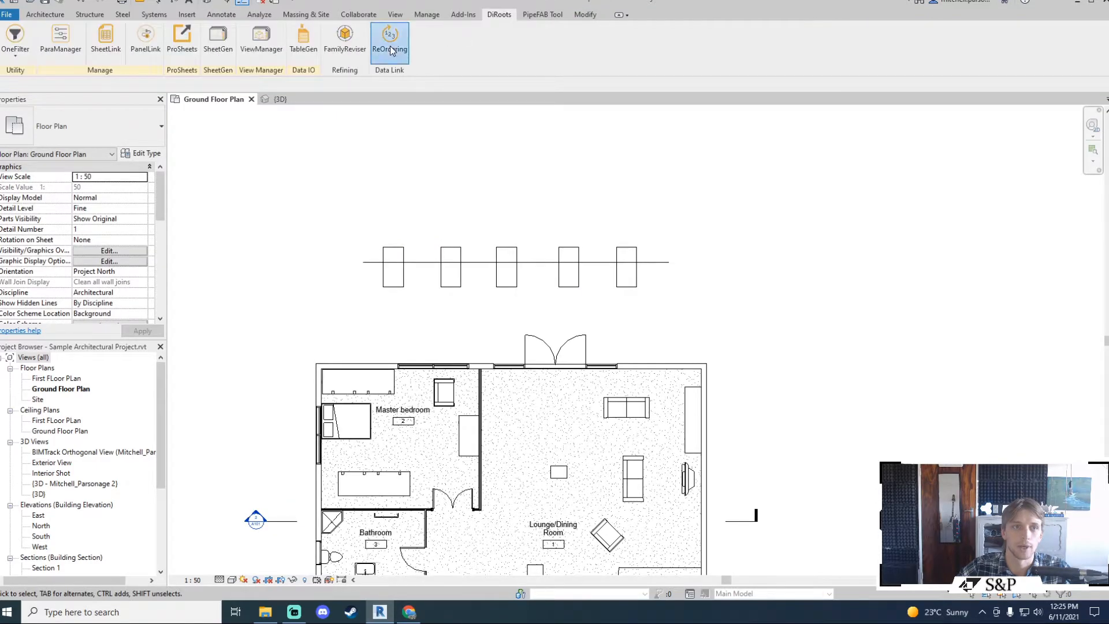
Step: Reopen ReOrdering with Category Furniture, type M_Desk, and select the detail line through the desks
click(389, 37)
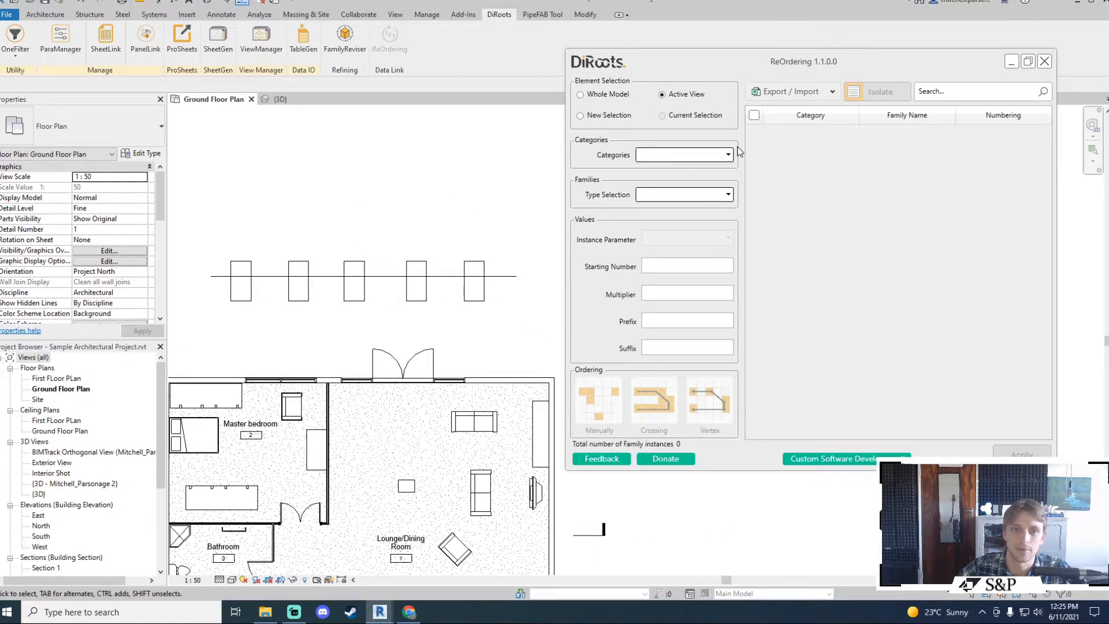
click(727, 154)
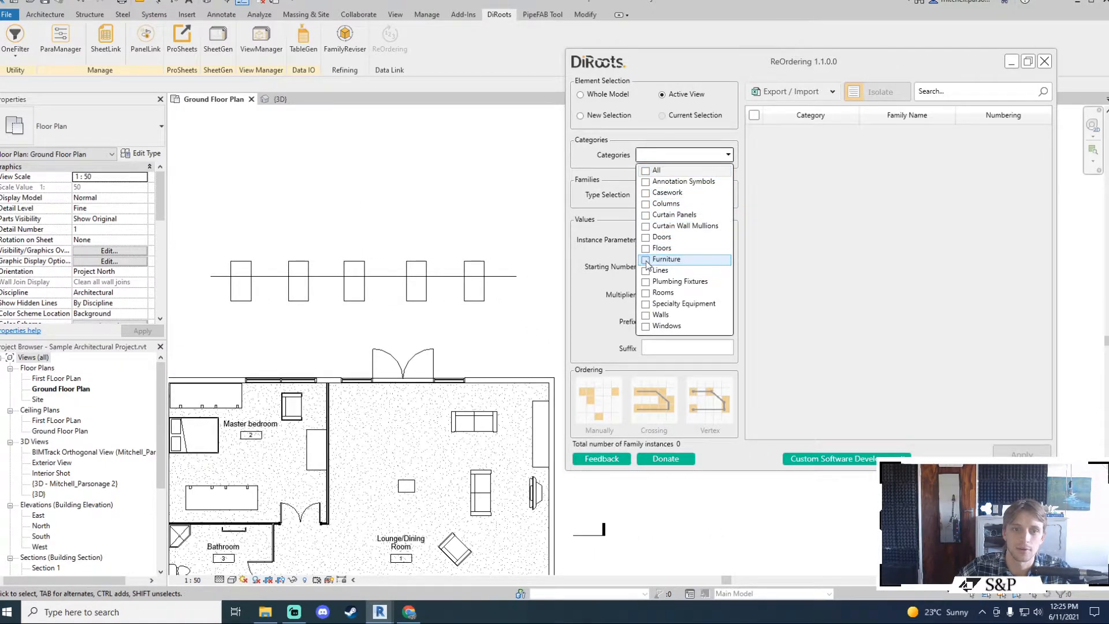
click(666, 259)
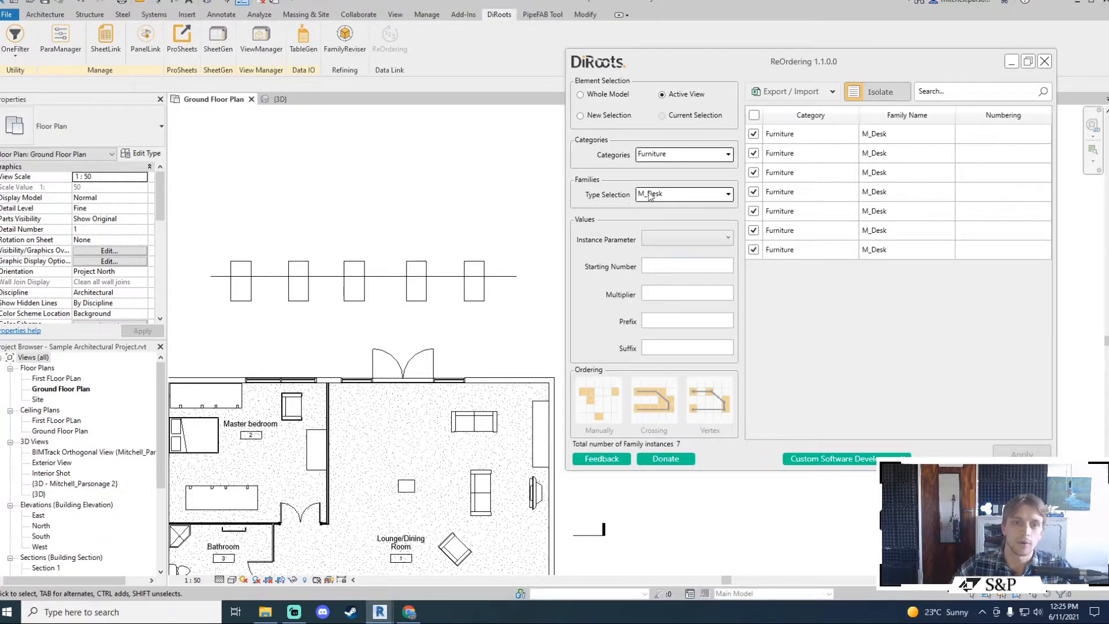
mouse_move(674, 405)
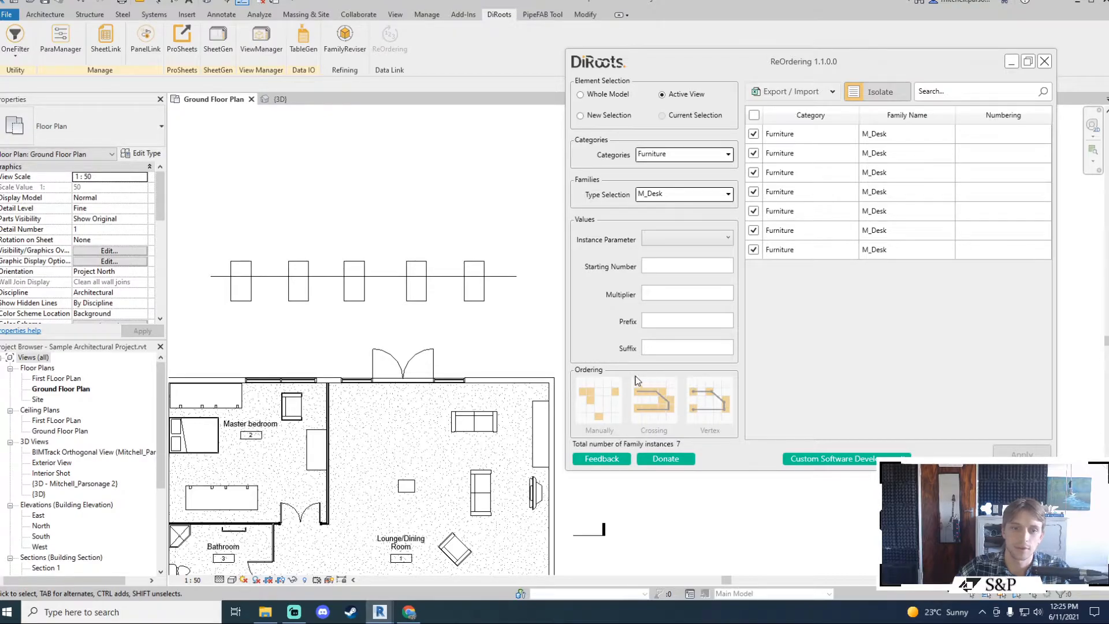
mouse_move(499, 314)
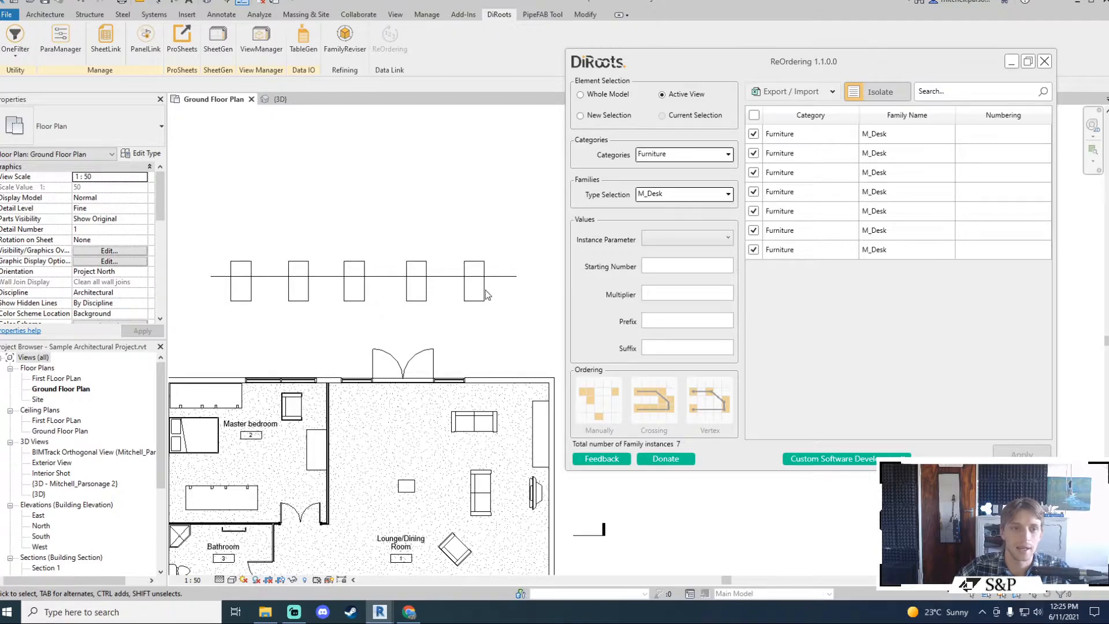
mouse_move(506, 283)
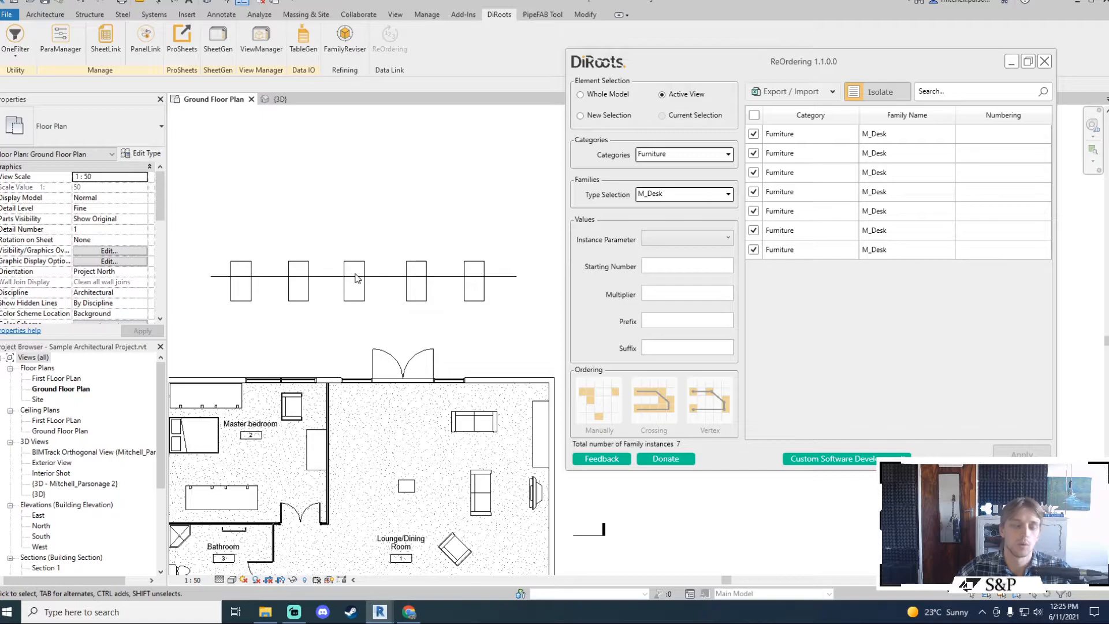
click(685, 238)
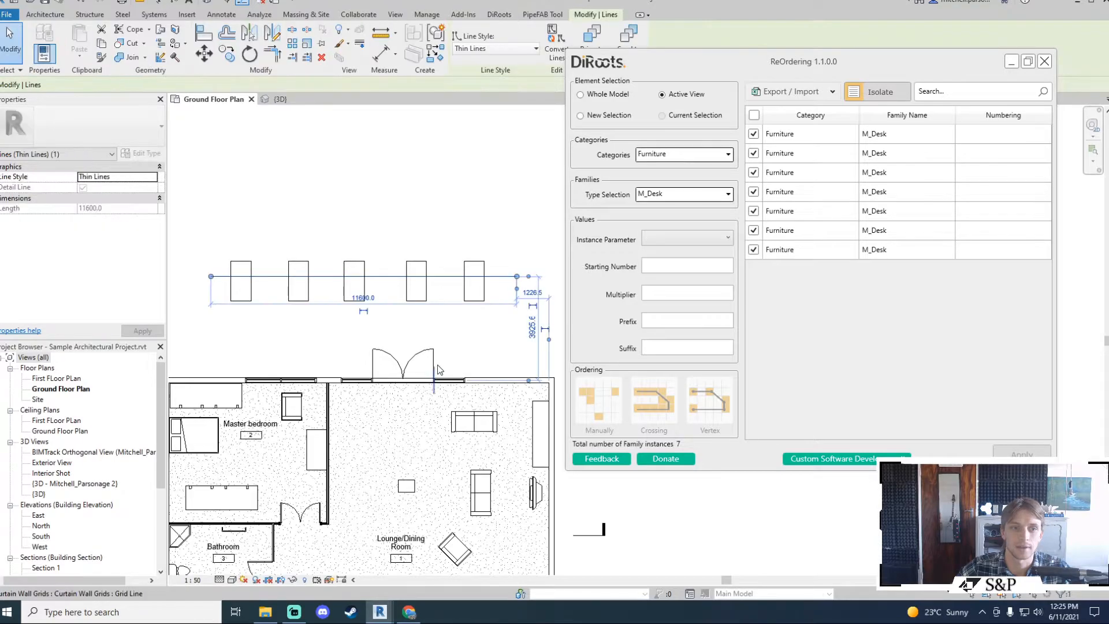
Step: Set Mark, Starting Number 001, Prefix 'FUR - ' and run Crossing mode to number the five desks along the line
click(686, 239)
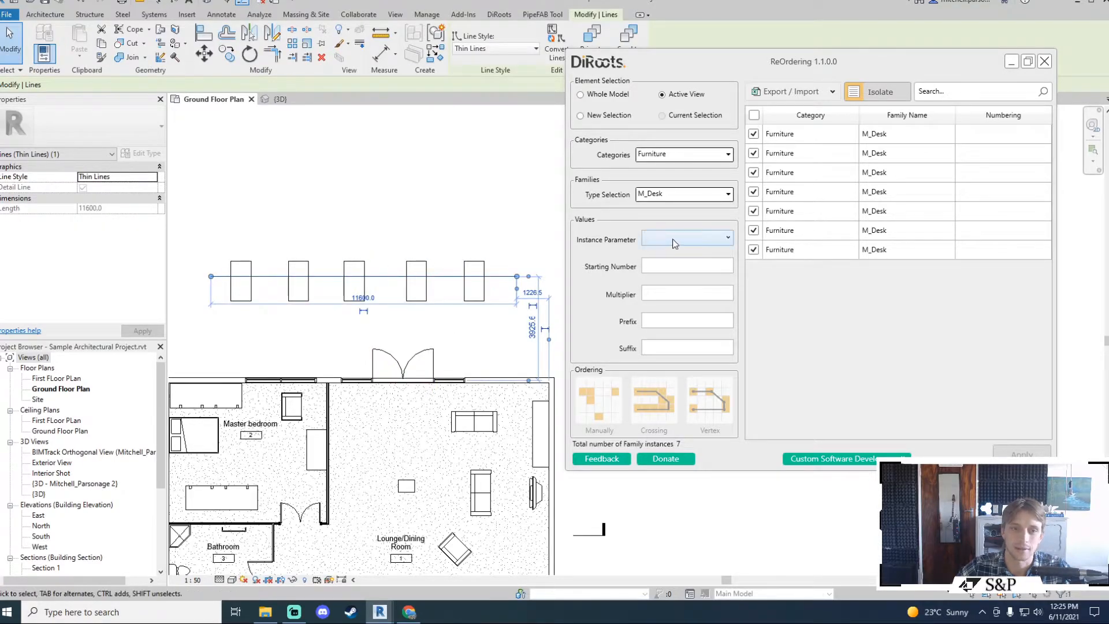
click(685, 238)
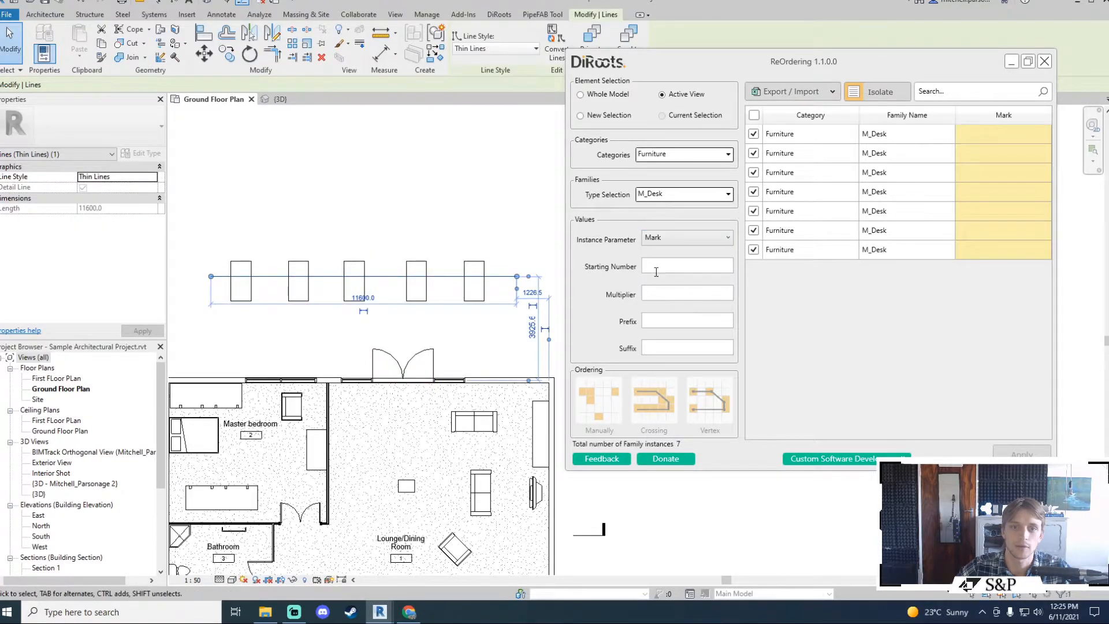
text(001)
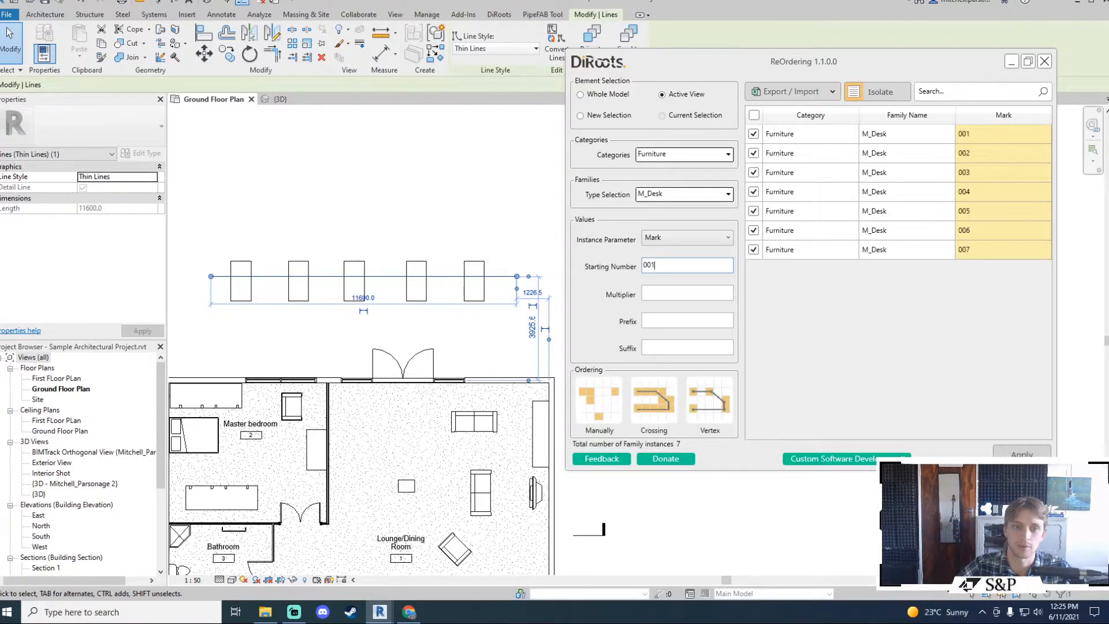
click(708, 400)
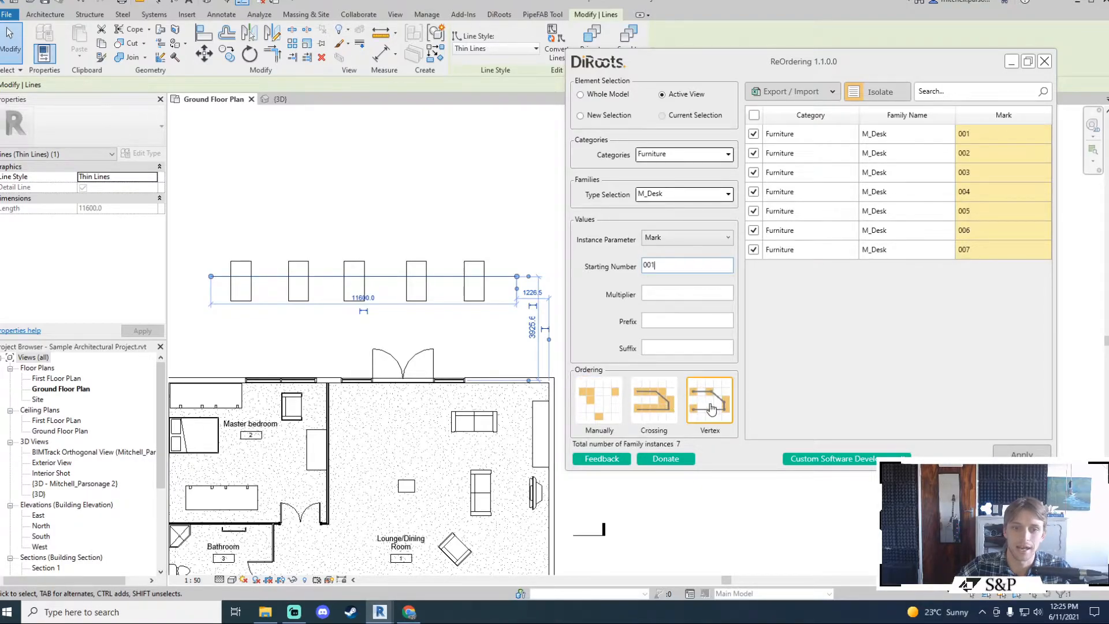
text(FUR -)
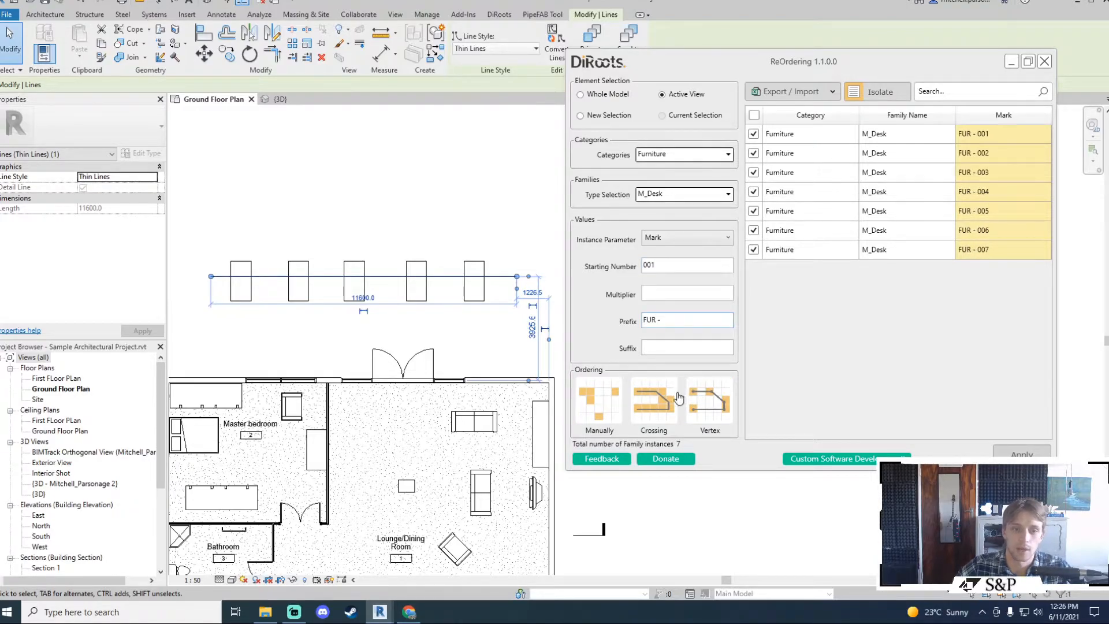
click(652, 400)
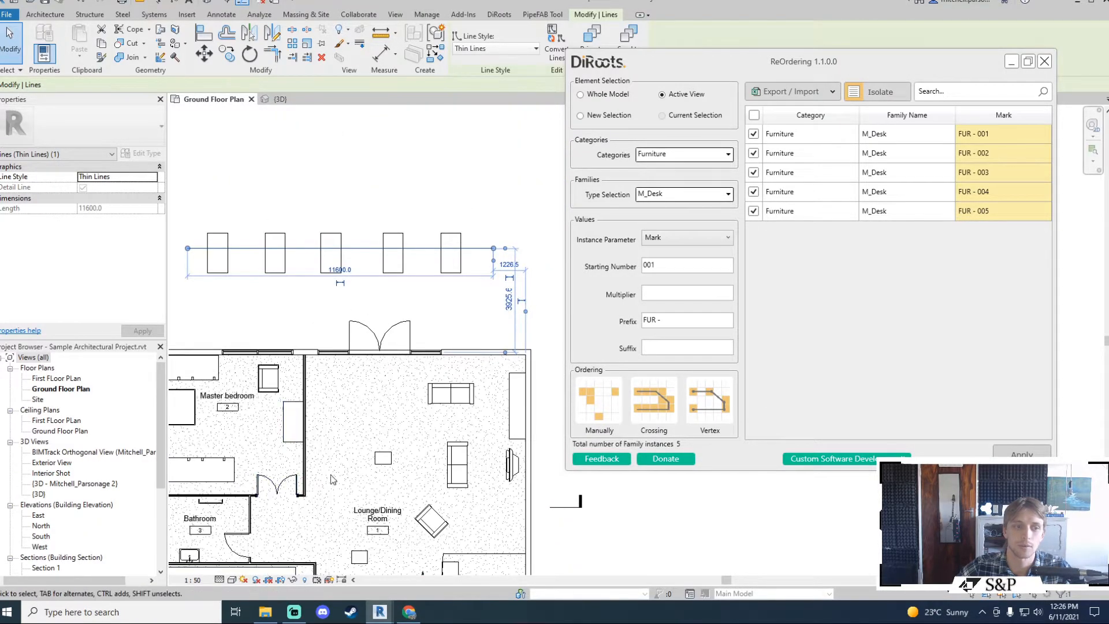
Step: Select the end desk to verify its Mark, then reload all seven M_Desk instances in ReOrdering
click(329, 269)
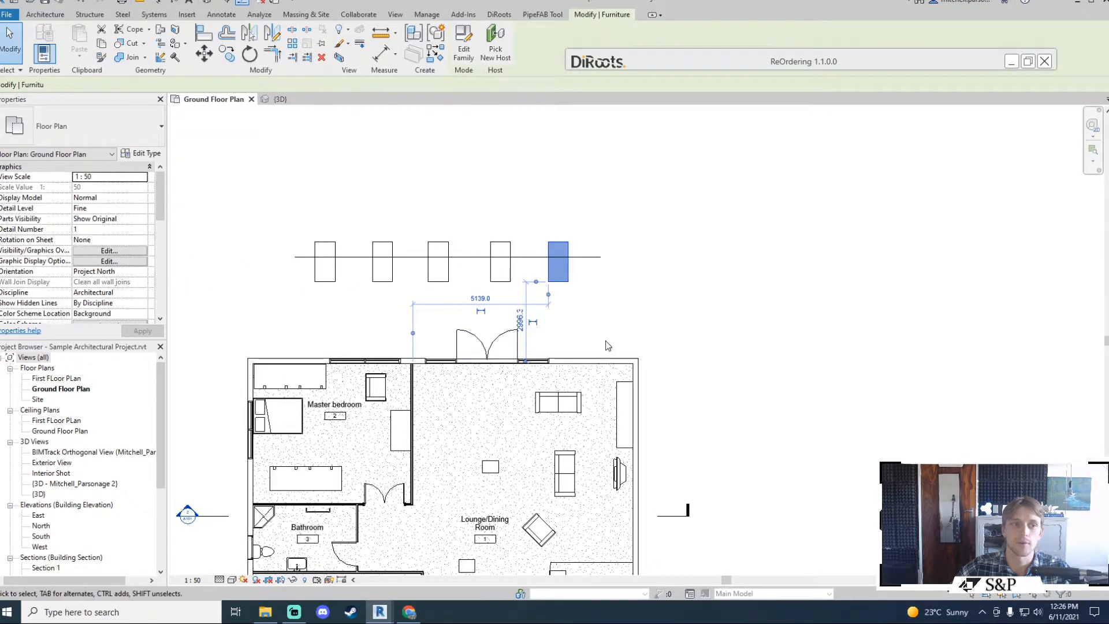
click(381, 262)
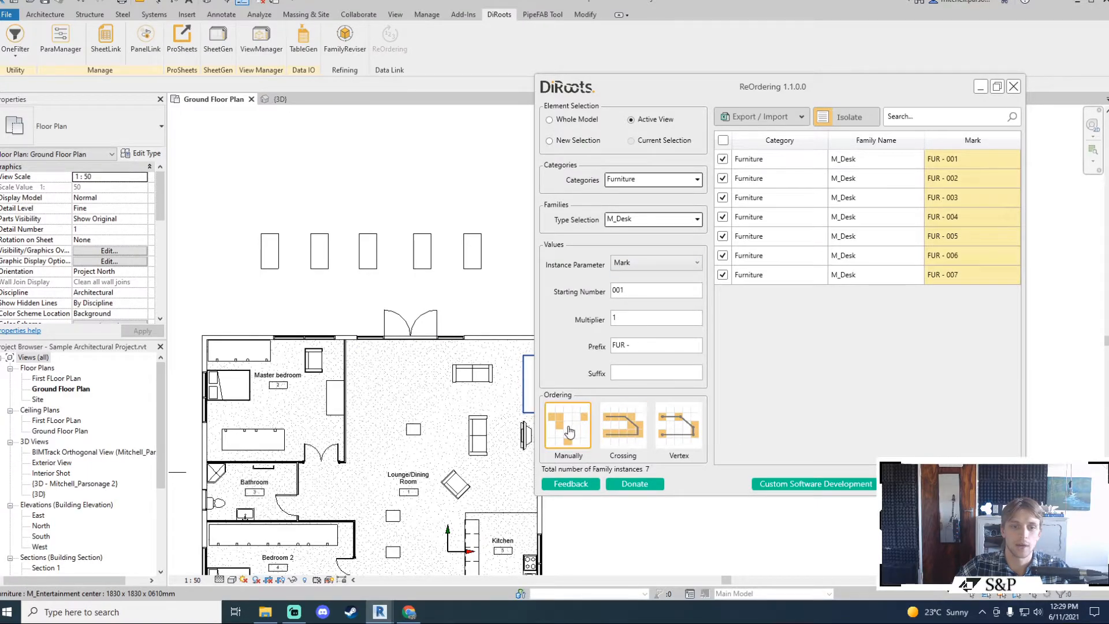
Step: Use Manually mode to click desks in turn, assigning FUR - 001 onward one at a time
click(567, 424)
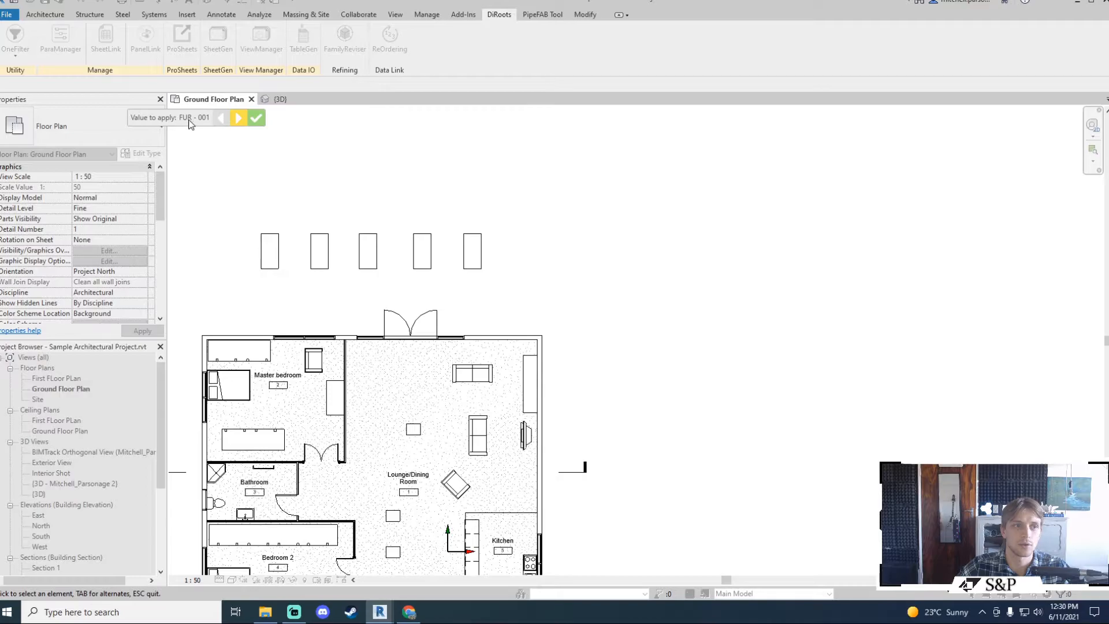
click(368, 251)
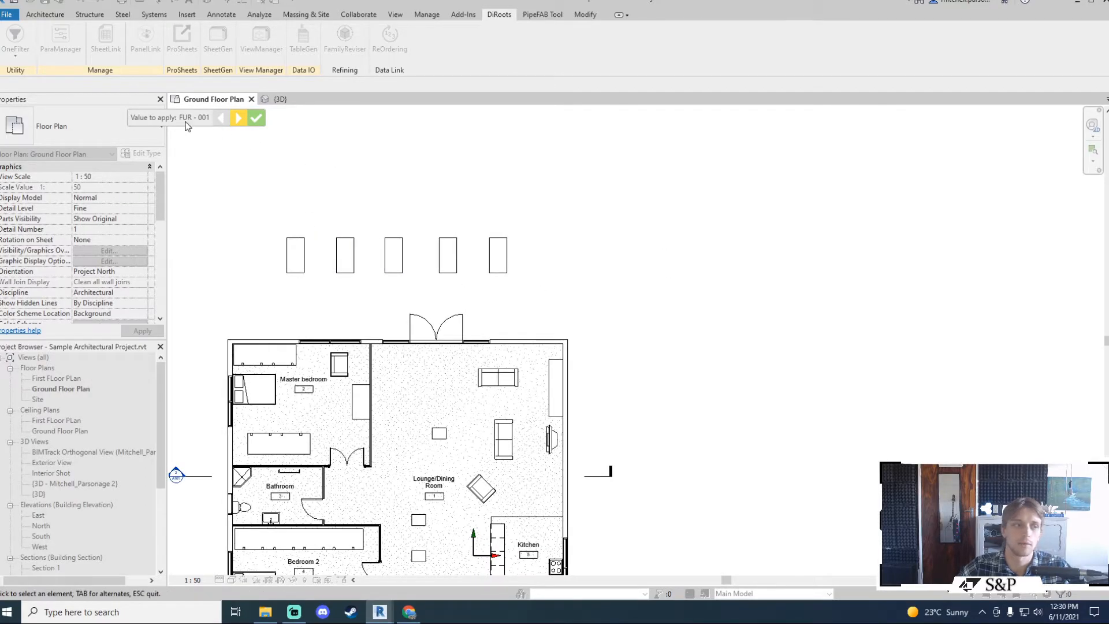
click(447, 255)
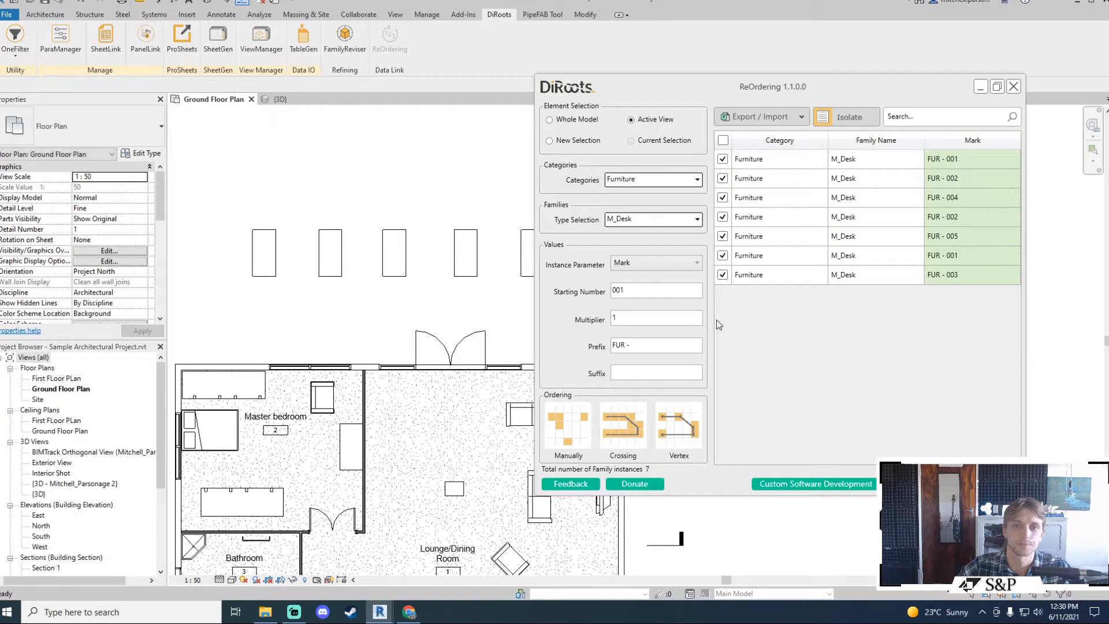
Step: Collapse ReOrdering, select and deselect a desk, leaving ReOrdering reopened empty
click(972, 140)
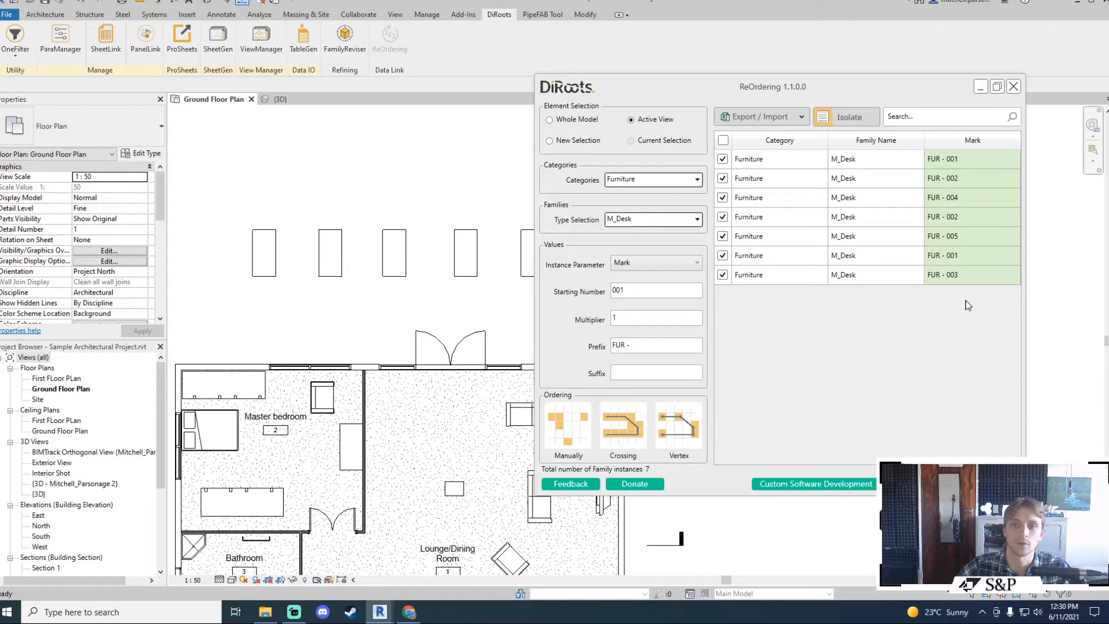
mouse_move(780, 91)
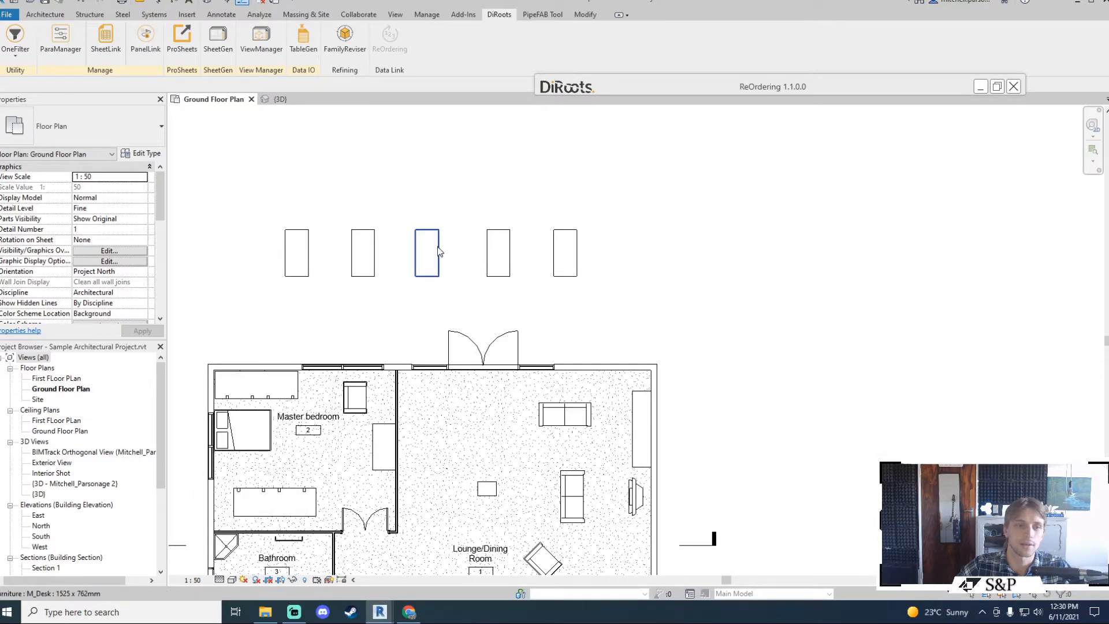
click(498, 253)
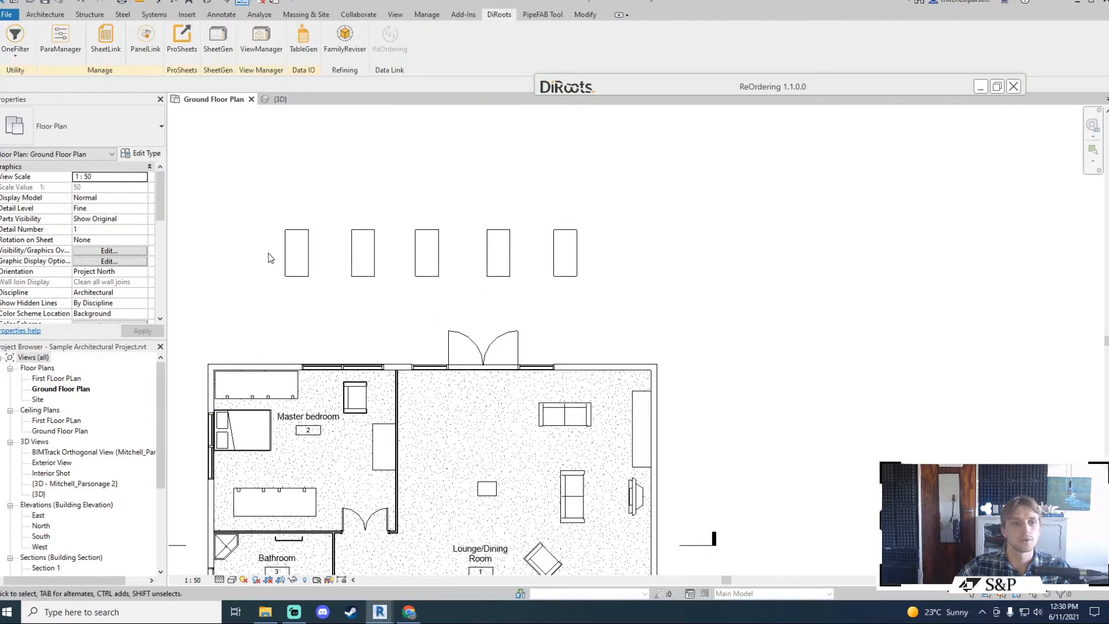
click(498, 253)
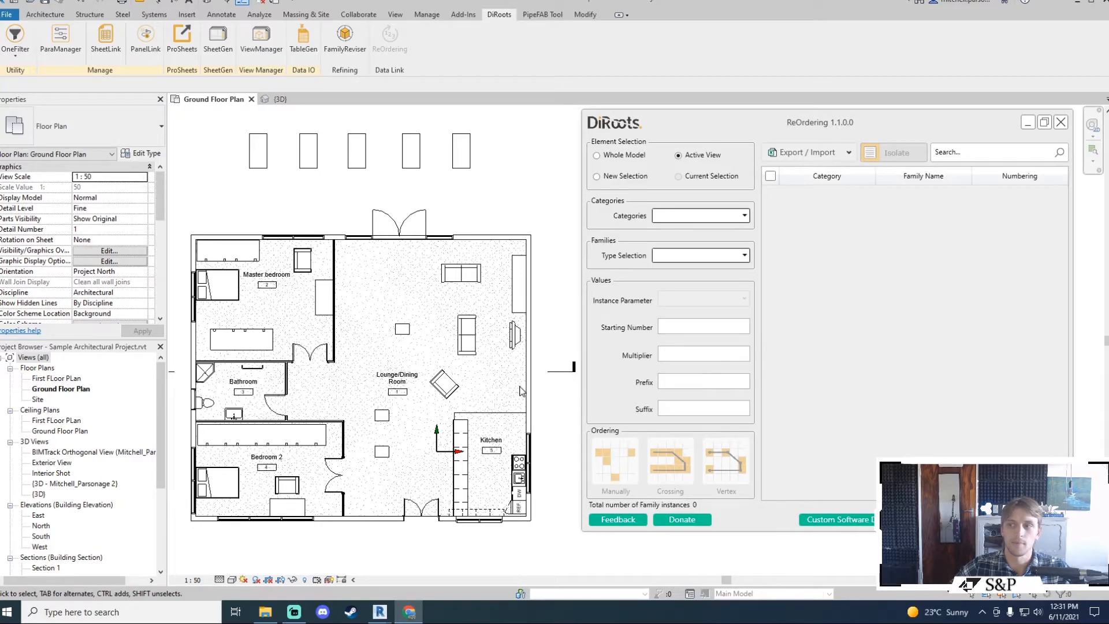
mouse_move(399, 194)
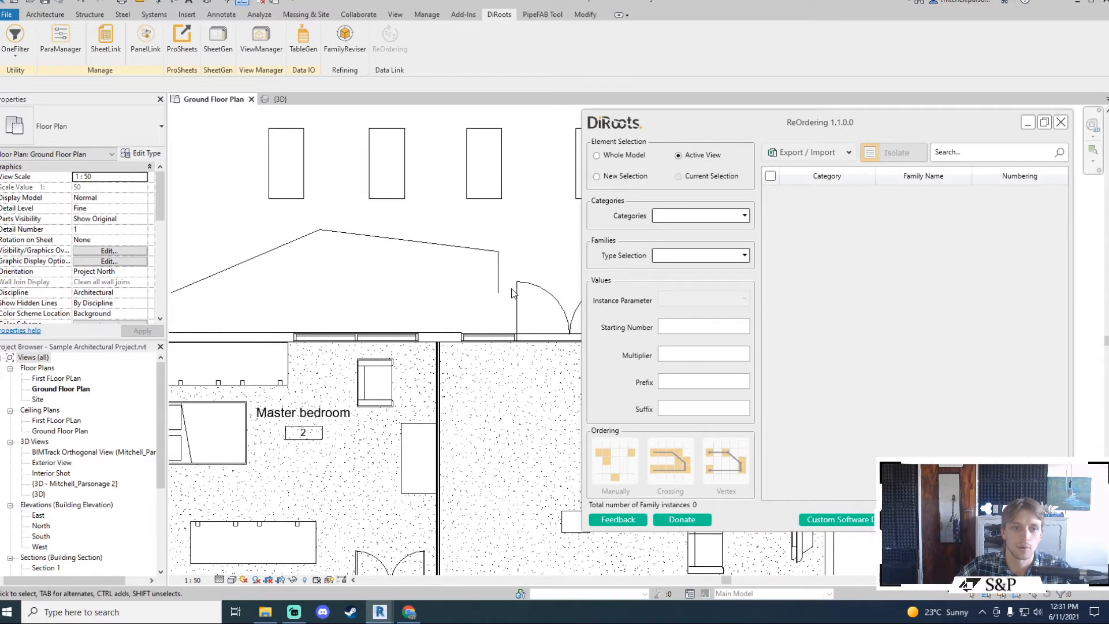
mouse_move(356, 252)
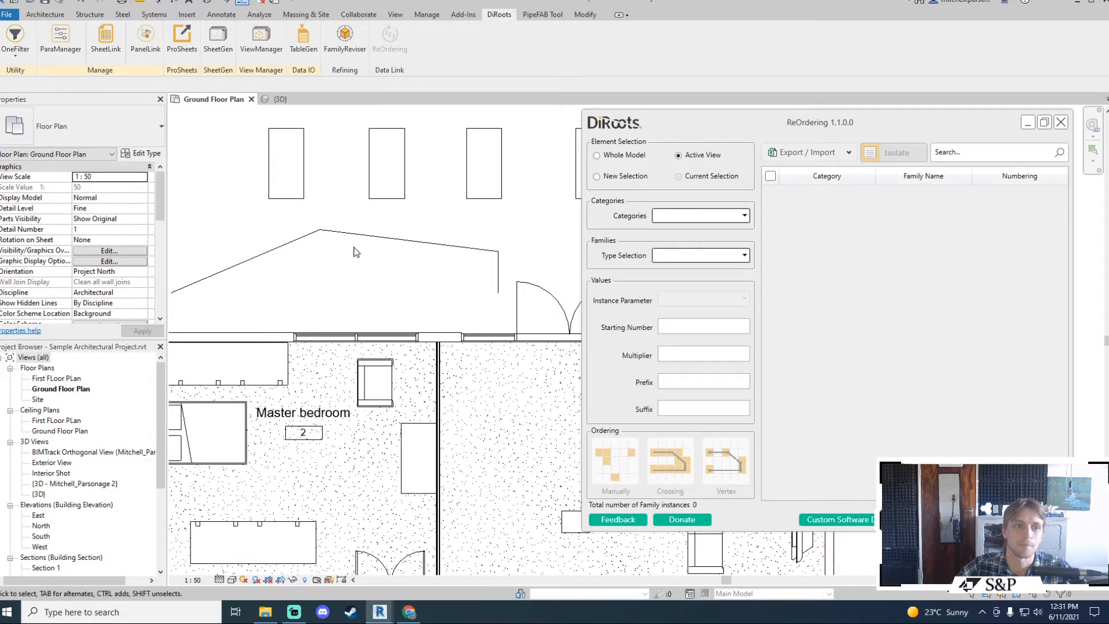
Step: Sketch a detail line through Master bedroom, Bathroom and Kitchen, then check Rooms as the category
click(320, 233)
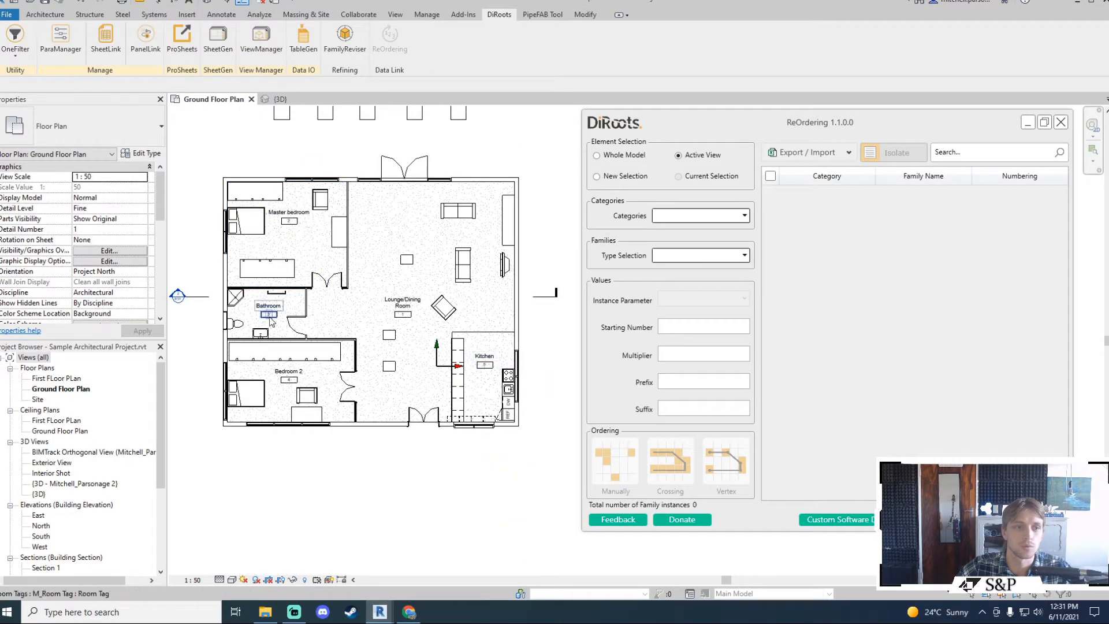
click(283, 226)
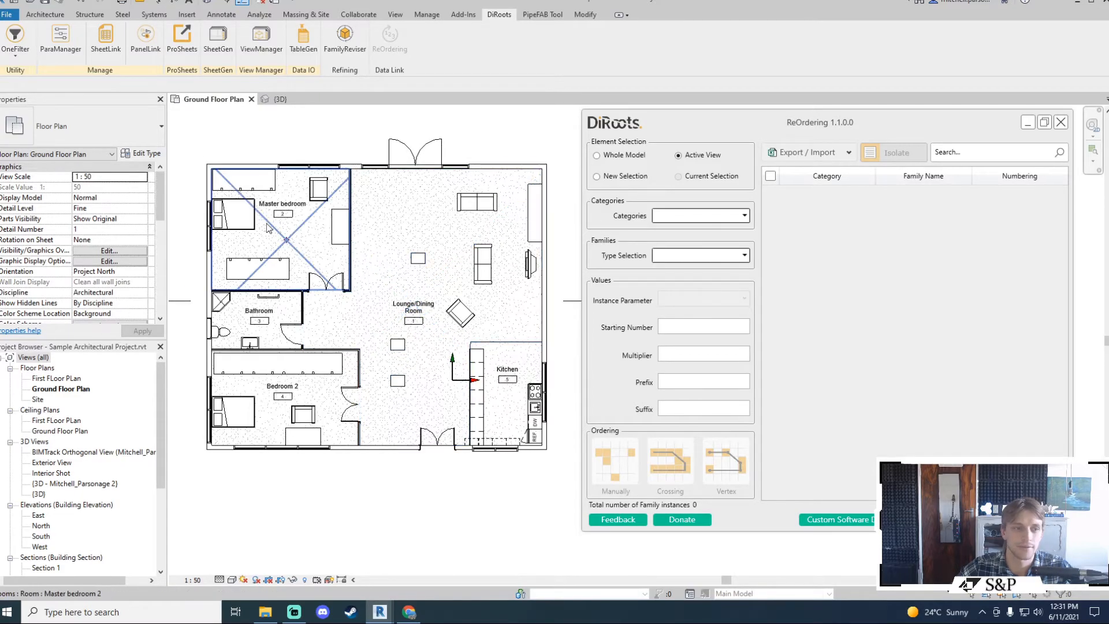
click(396, 382)
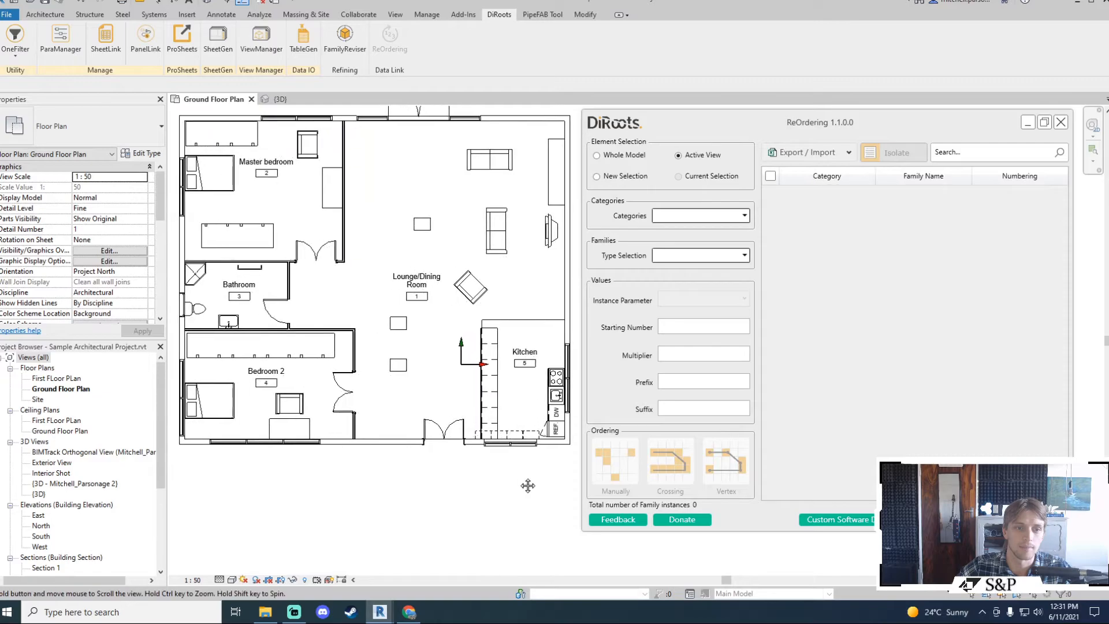
click(239, 296)
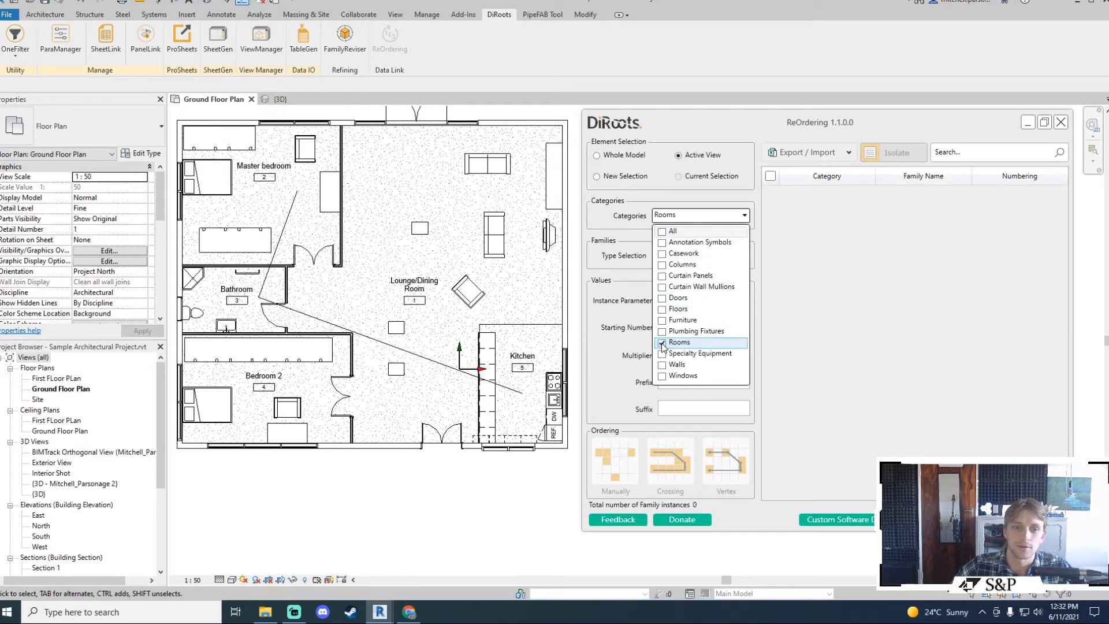
Step: Set Type Selection to All, Instance Parameter to Number and Starting Number to 001
click(662, 342)
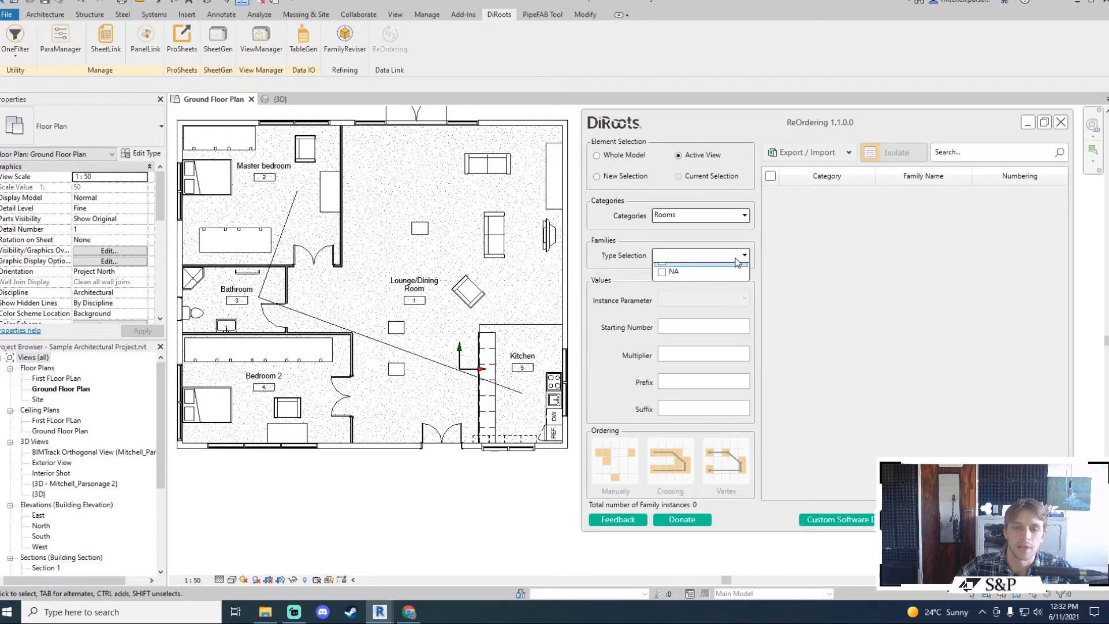
click(658, 254)
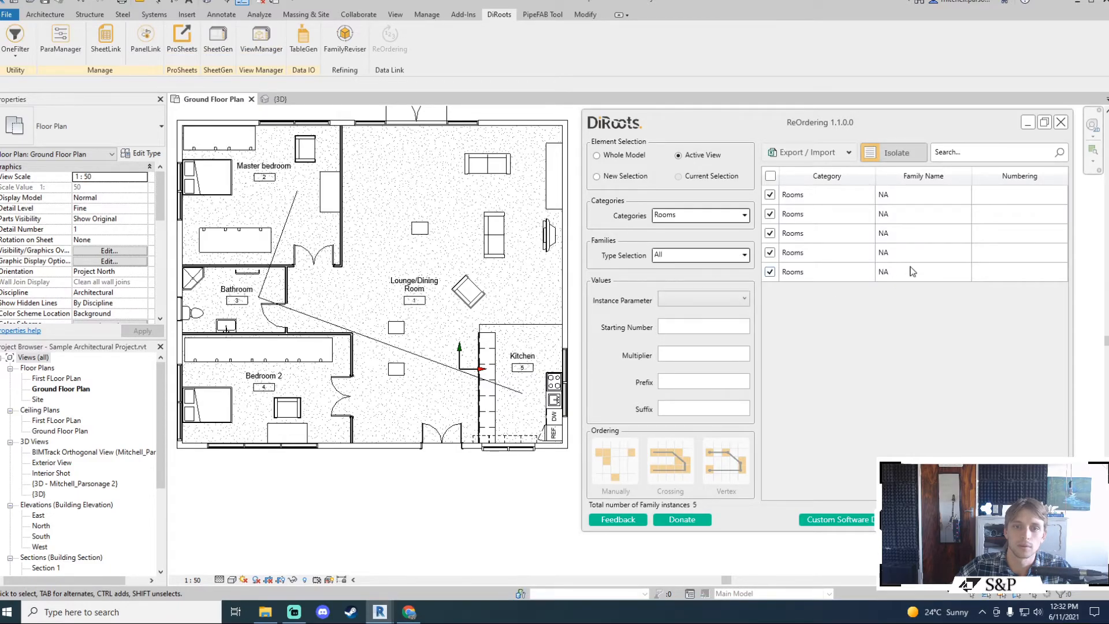
click(704, 299)
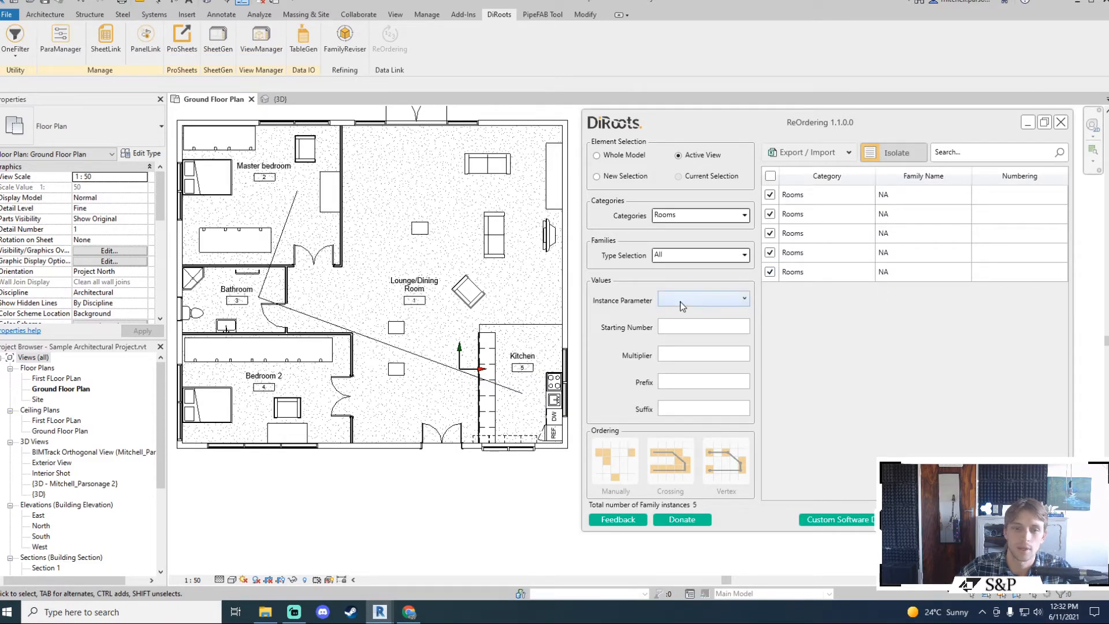
click(702, 300)
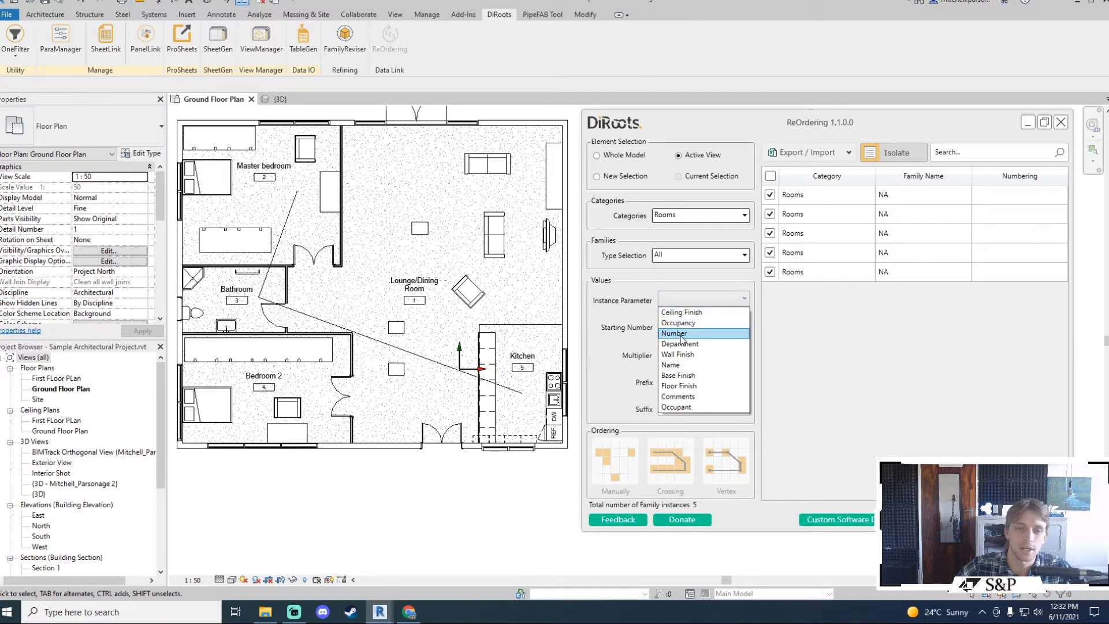
click(673, 333)
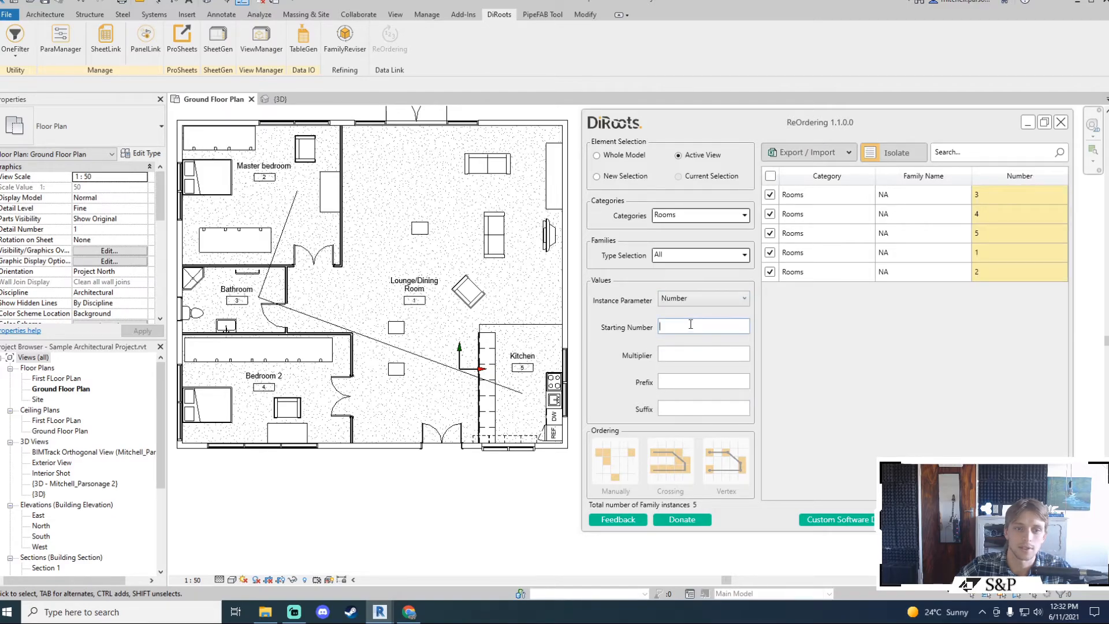
text(001)
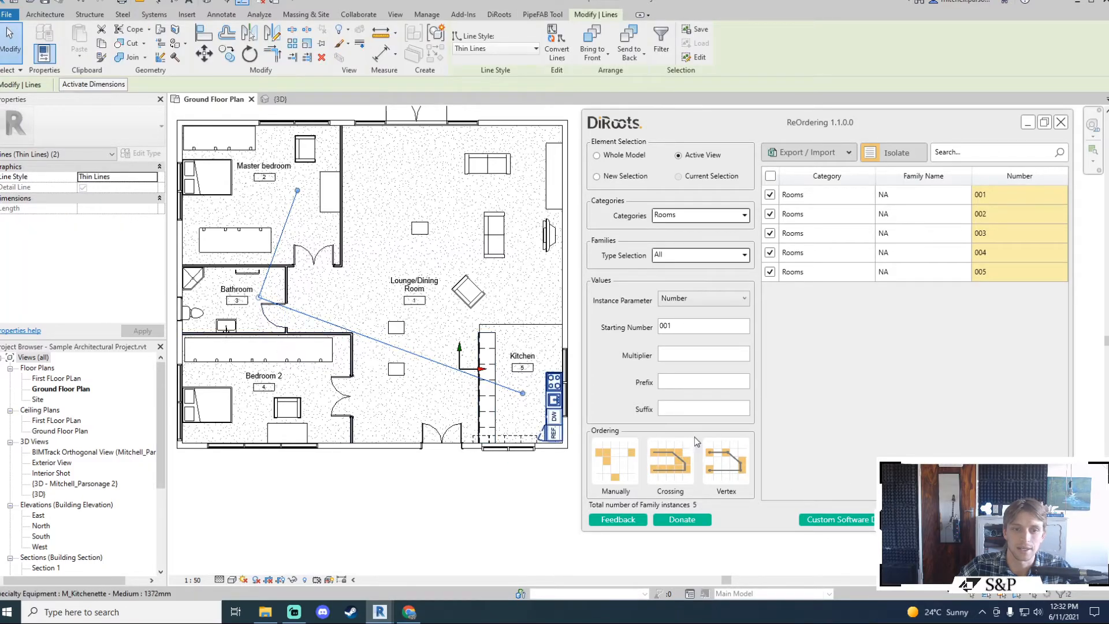
Step: Renumber Kitchen, Bathroom and Master bedroom 001–003 with the Crossing ordering mode
click(726, 459)
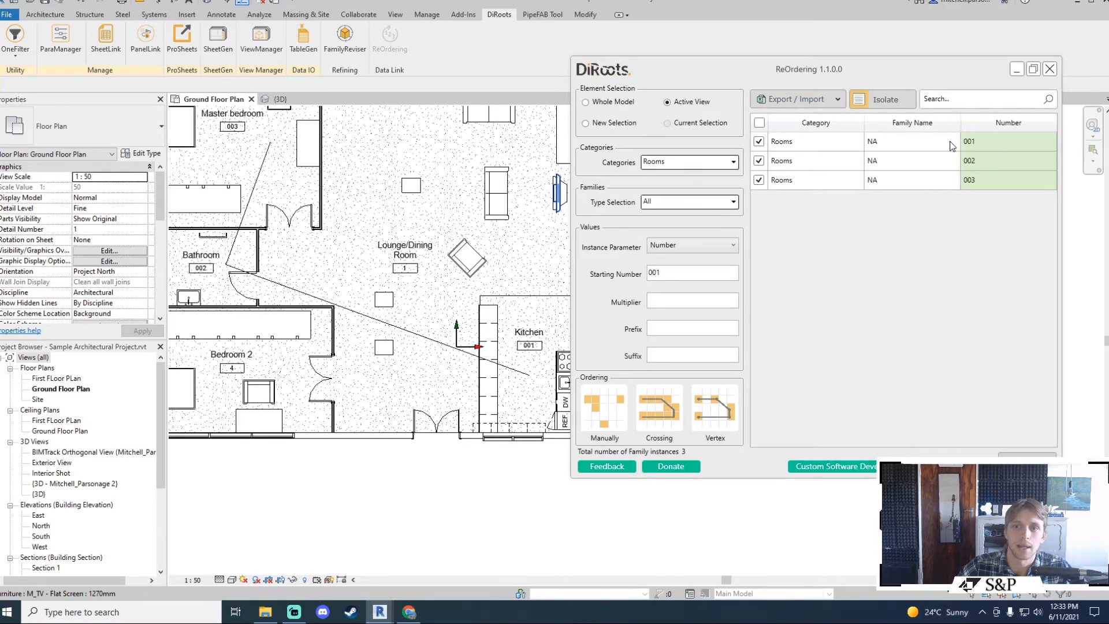
mouse_move(820, 153)
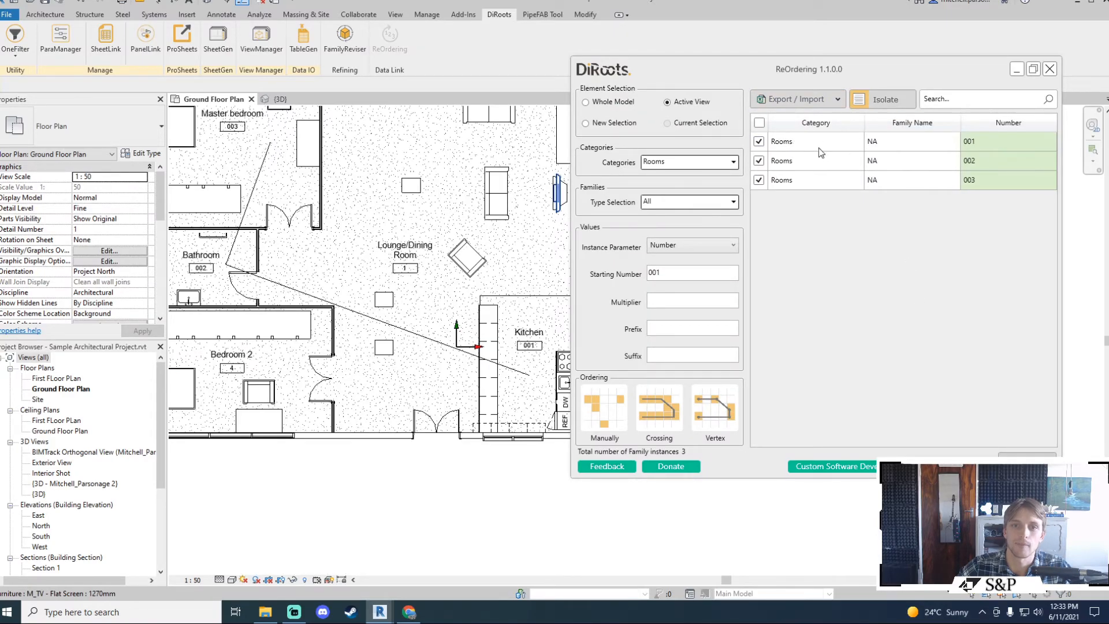
click(814, 141)
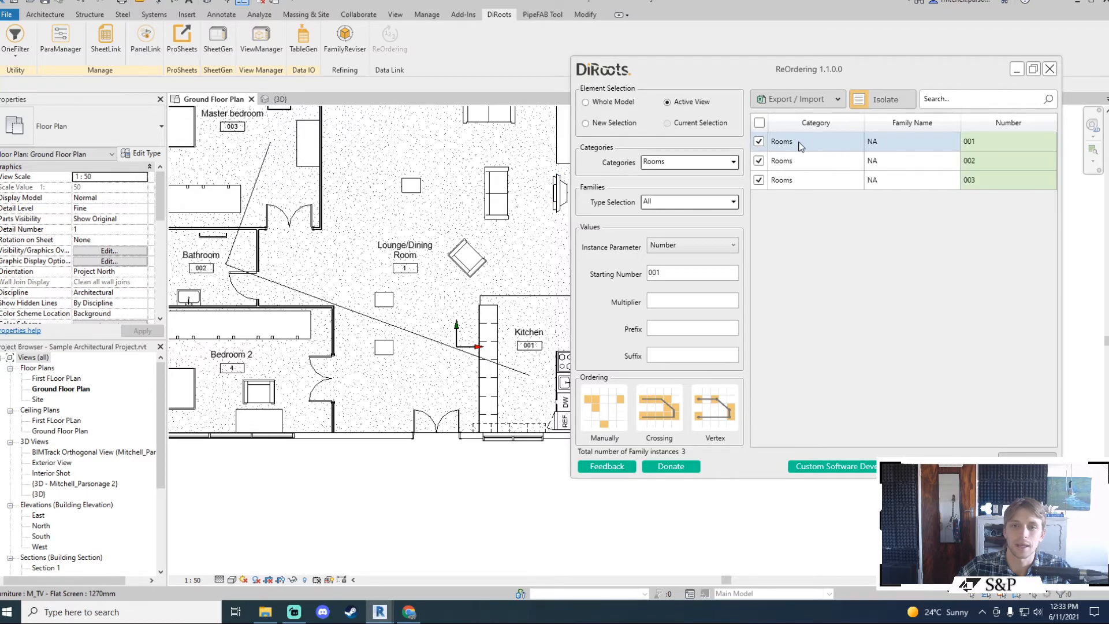
click(527, 354)
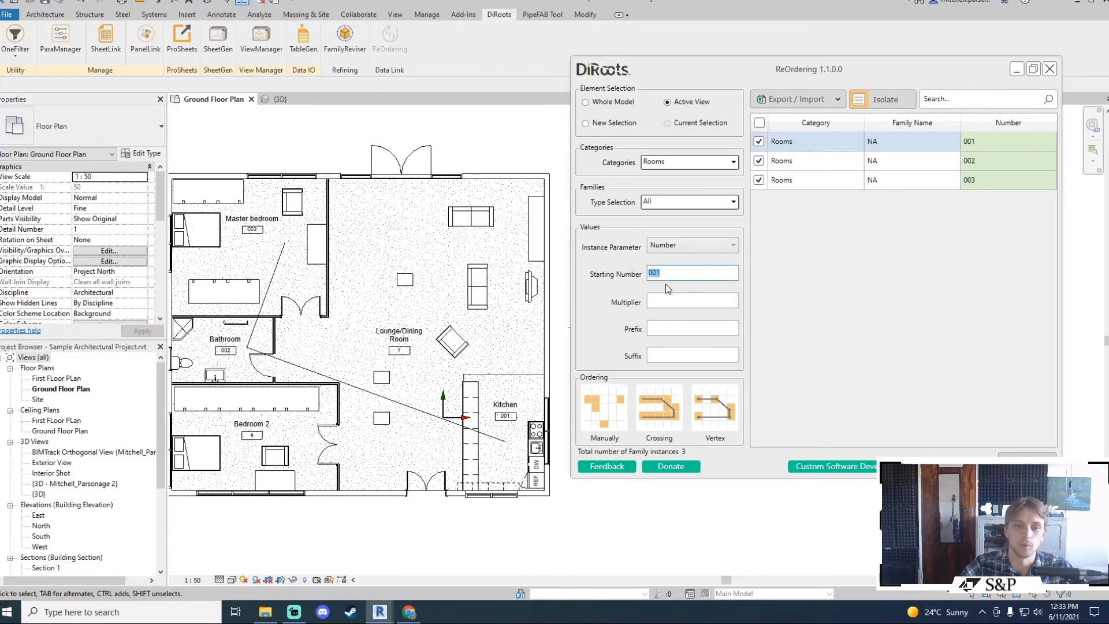
Step: Enter Hello as prefix and suffix with multiplier 2, previewing Hello002Hello to Hello006Hello
click(692, 328)
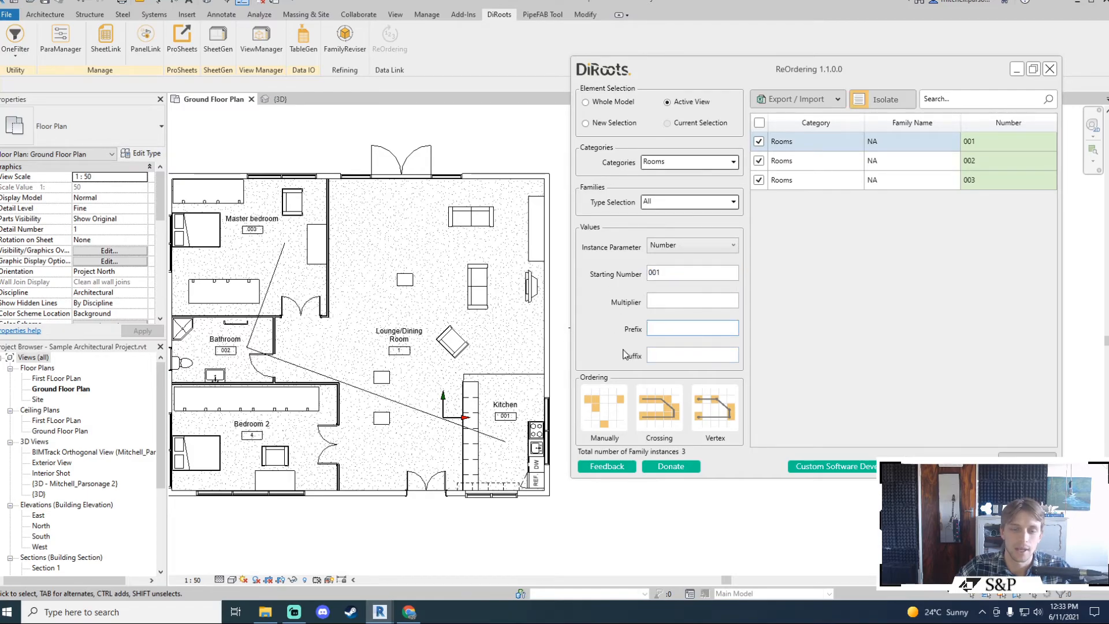
text(Hello)
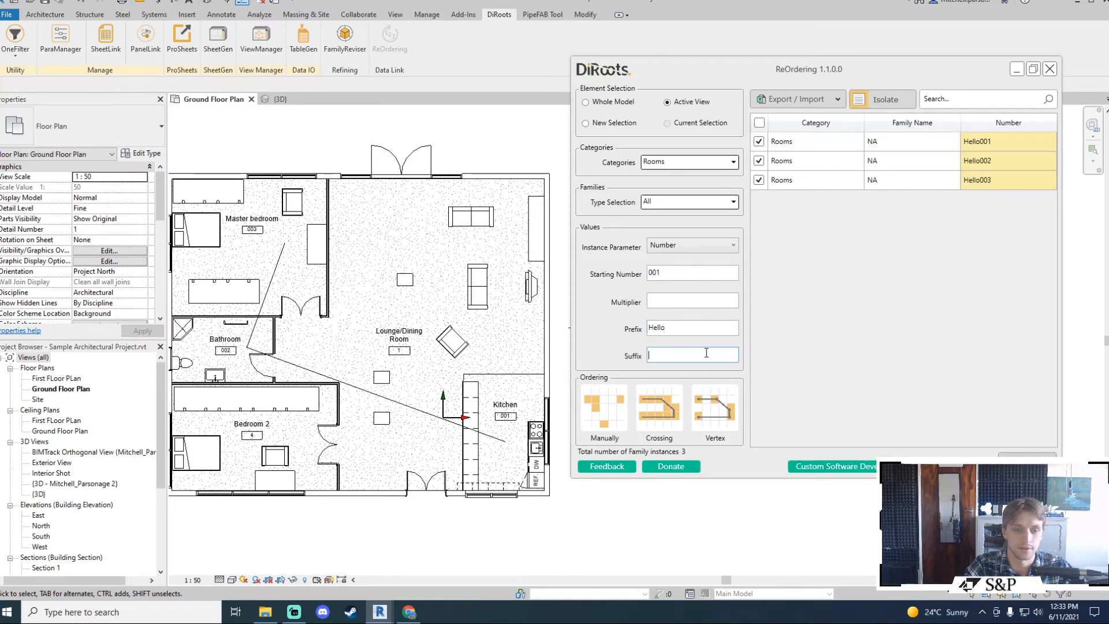
text(Hello)
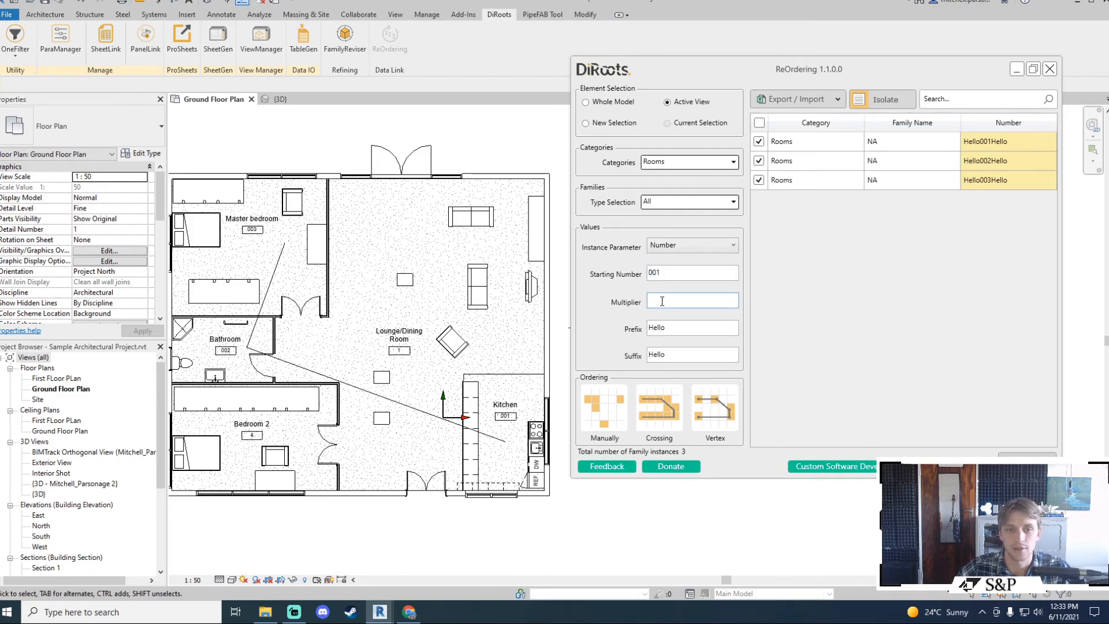
text(2)
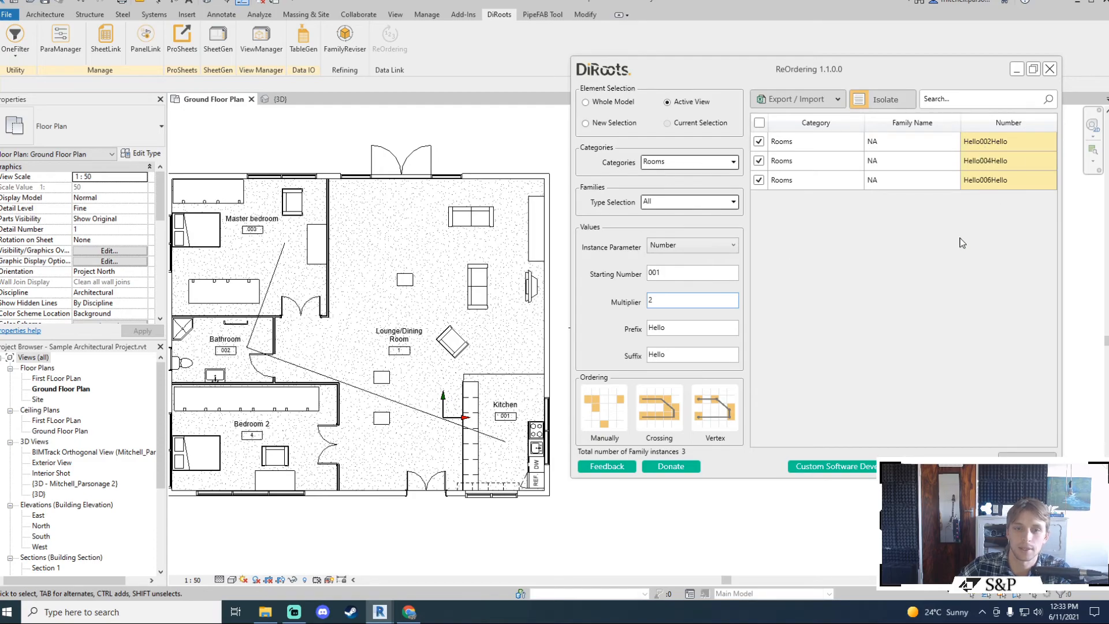
click(692, 272)
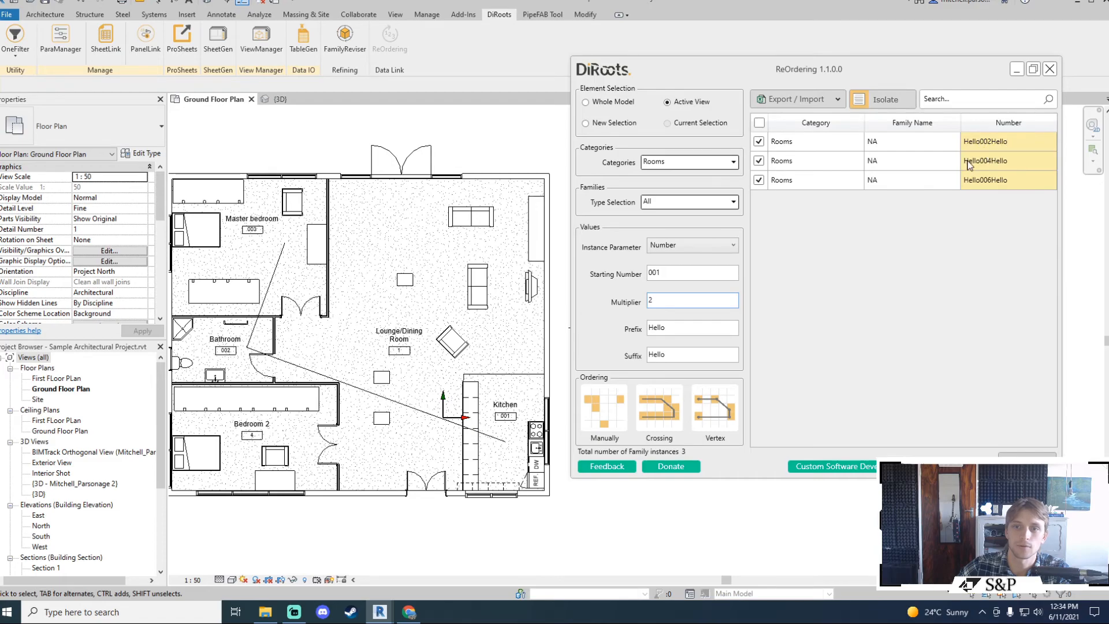
mouse_move(692, 315)
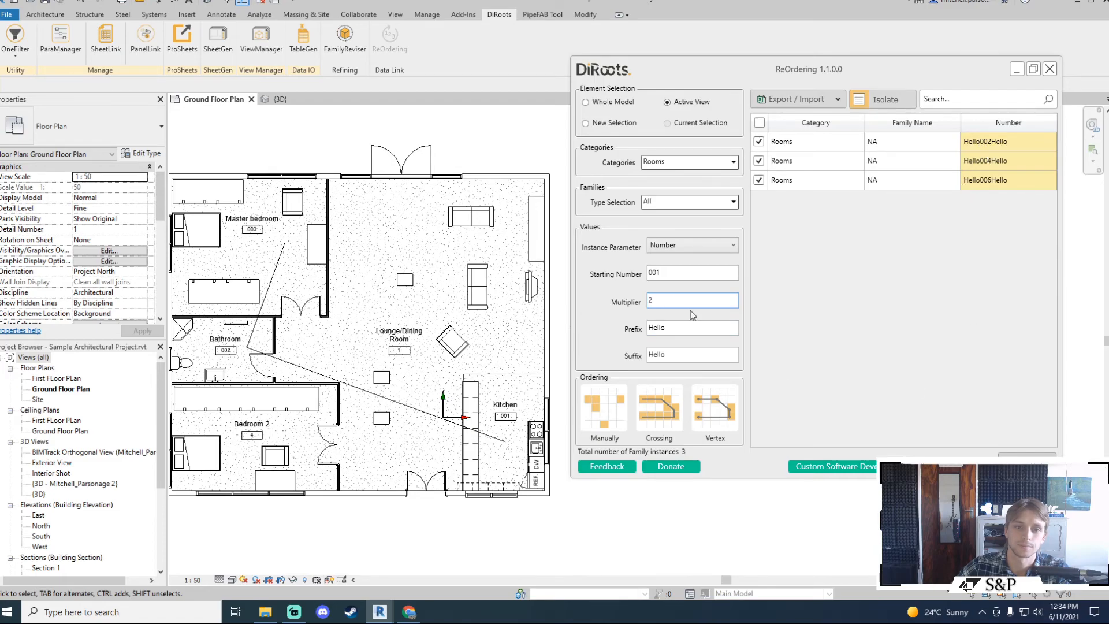